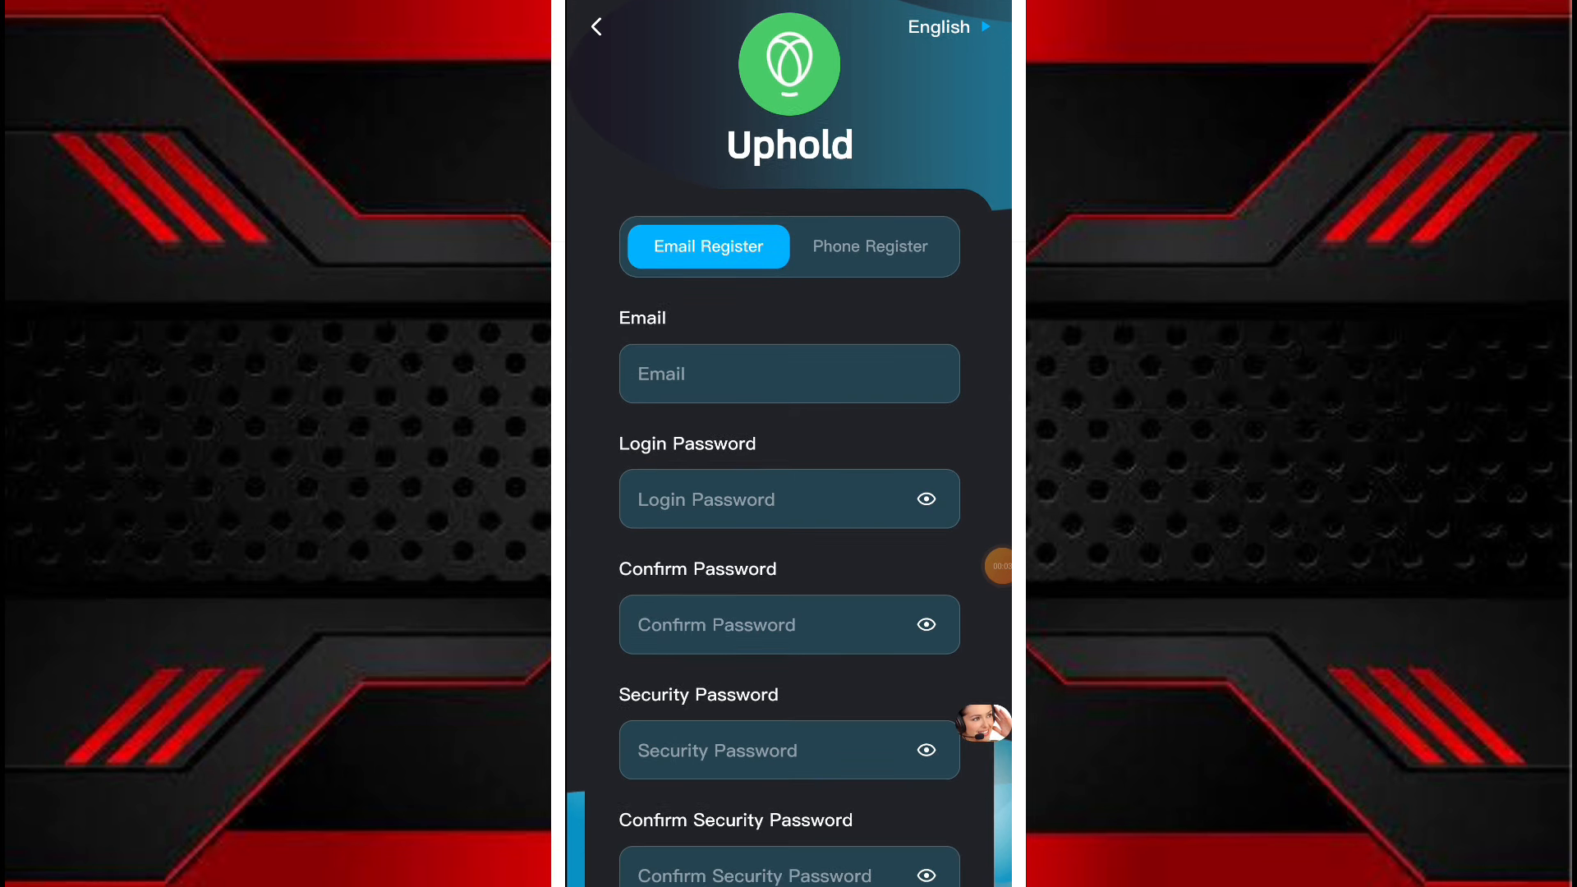
# Step: Review the Email Register form fields, then switch to the Login page
pyautogui.scroll(-3)
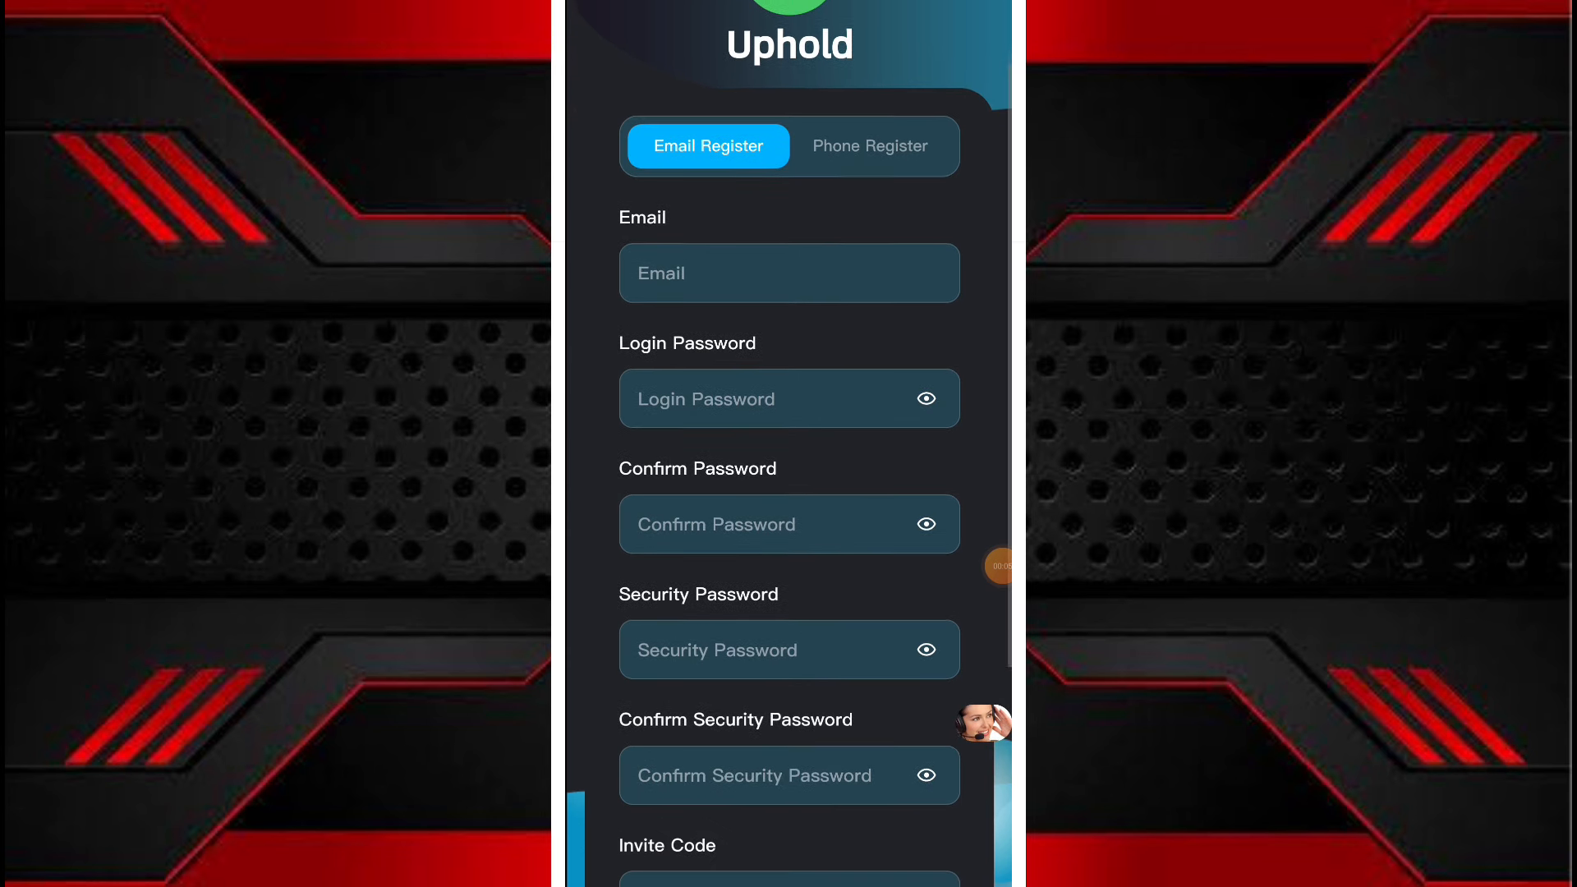
pyautogui.scroll(-3)
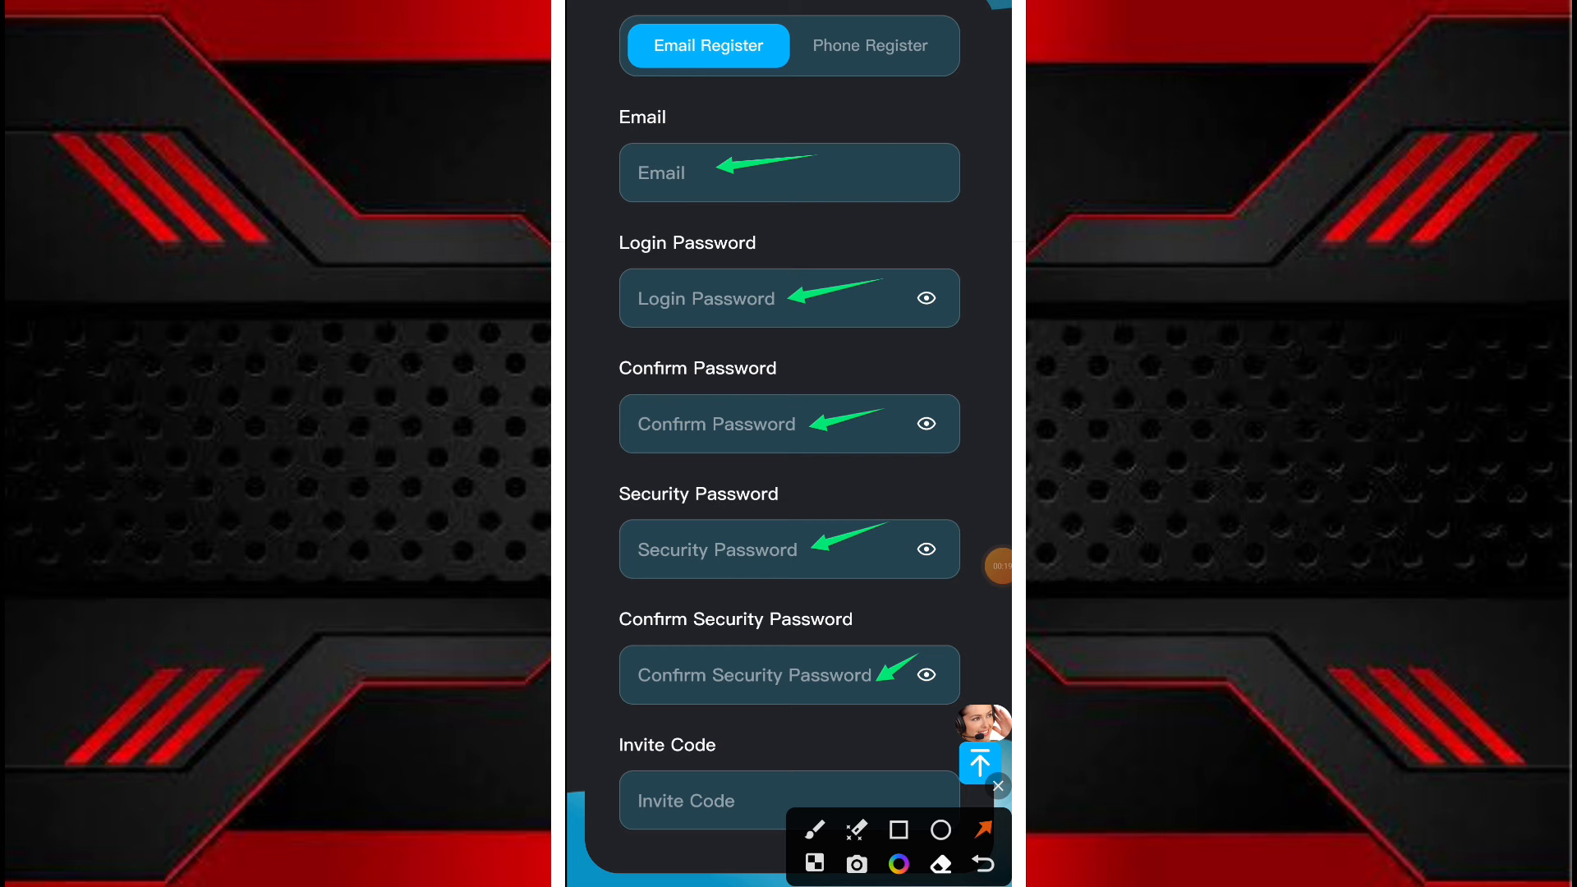
pyautogui.click(996, 785)
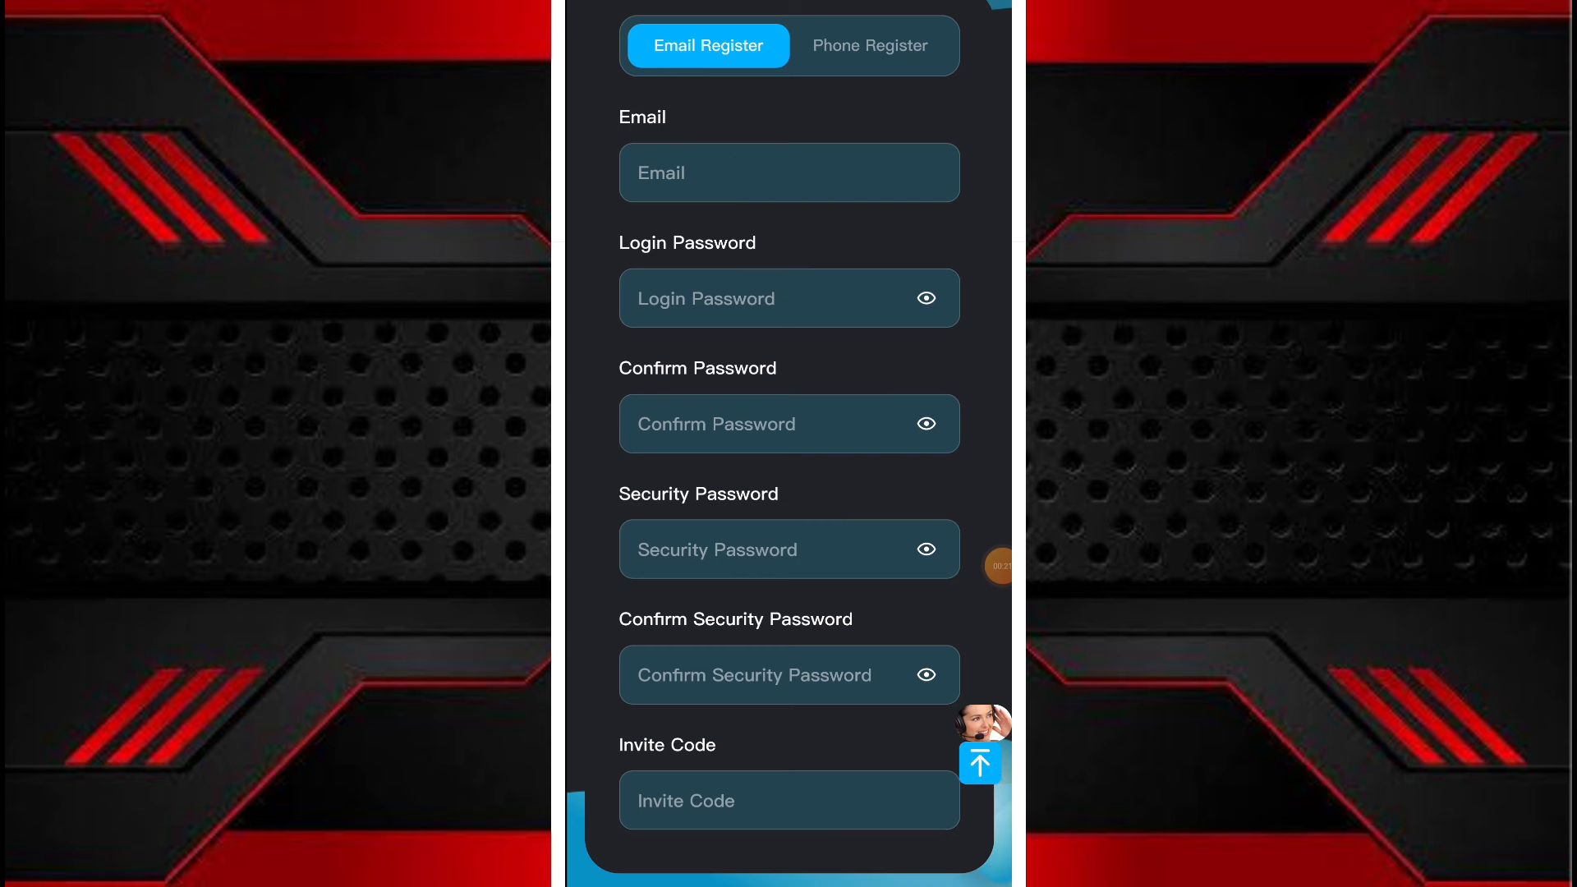
# Step: Log in with the existing email and password until login success appears
pyautogui.scroll(-3)
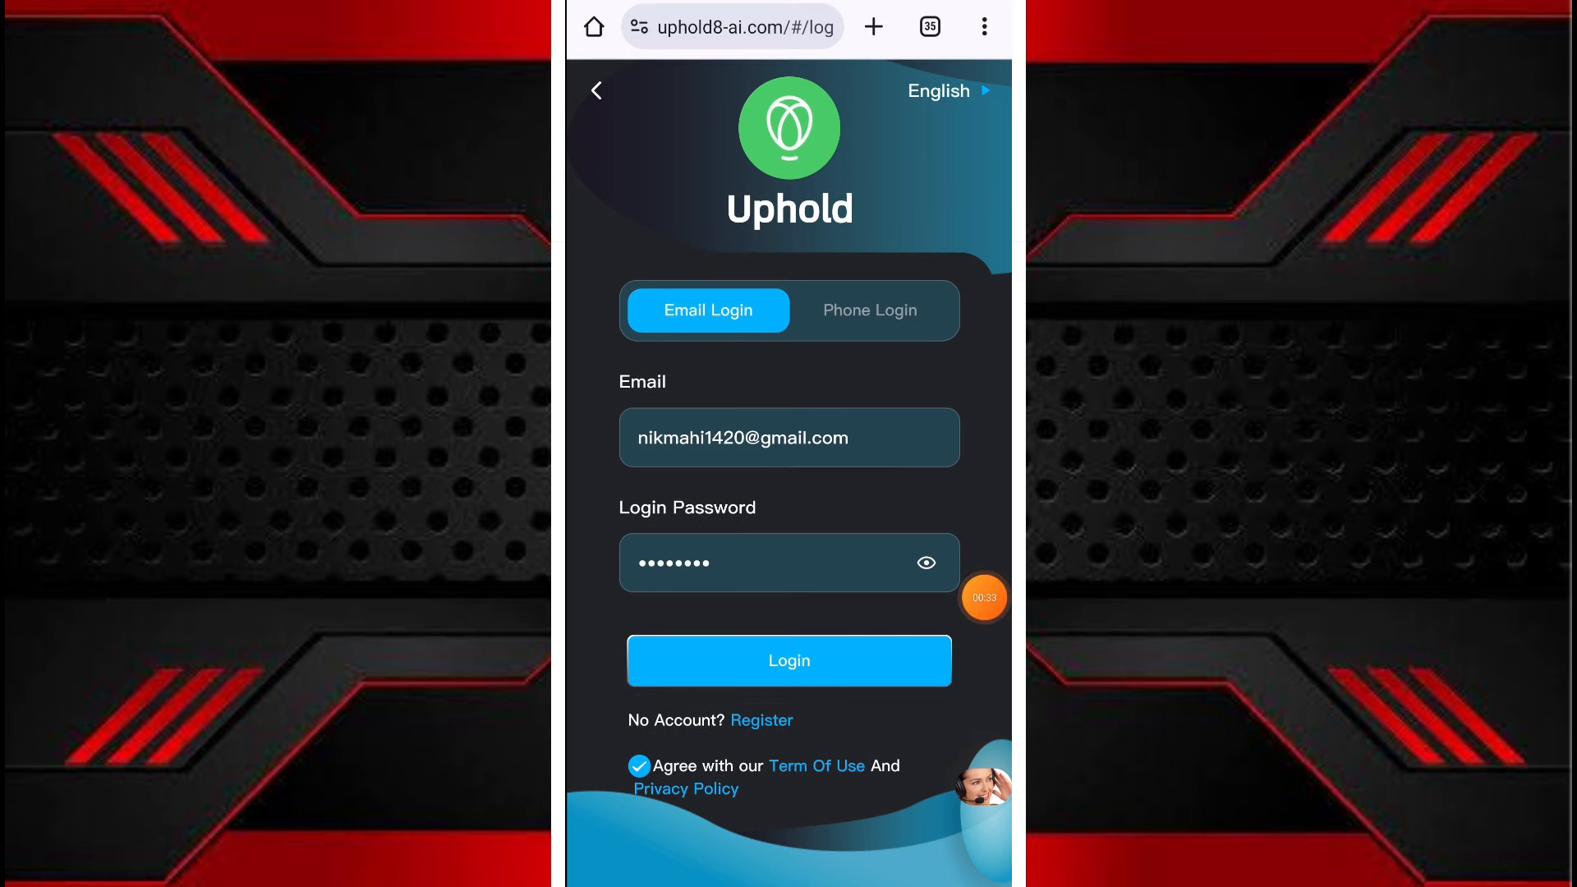
pyautogui.click(789, 661)
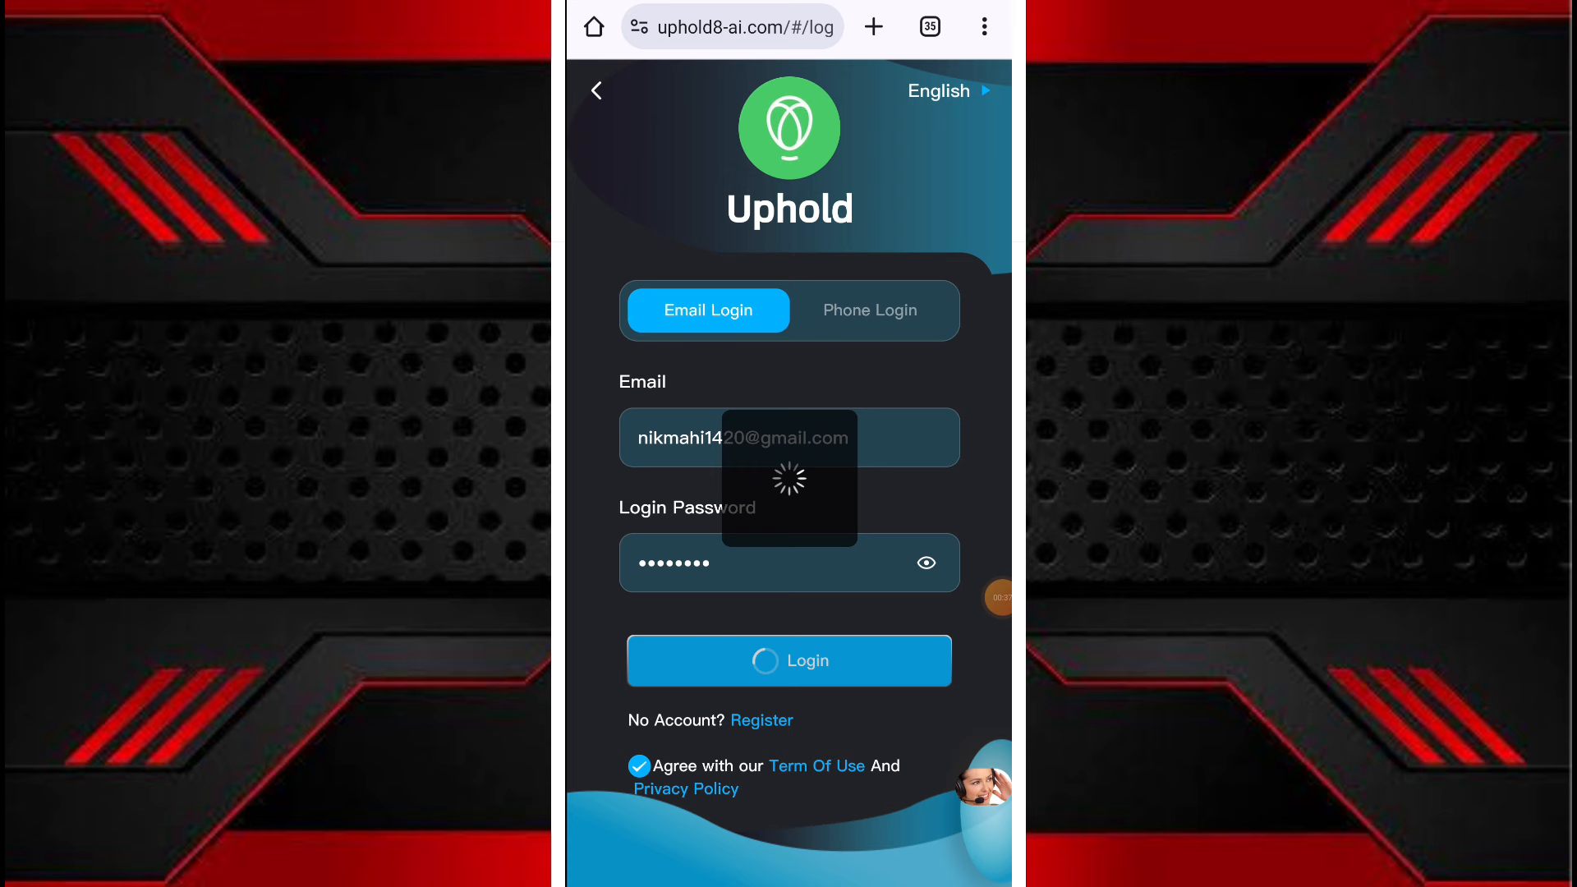
pyautogui.click(790, 660)
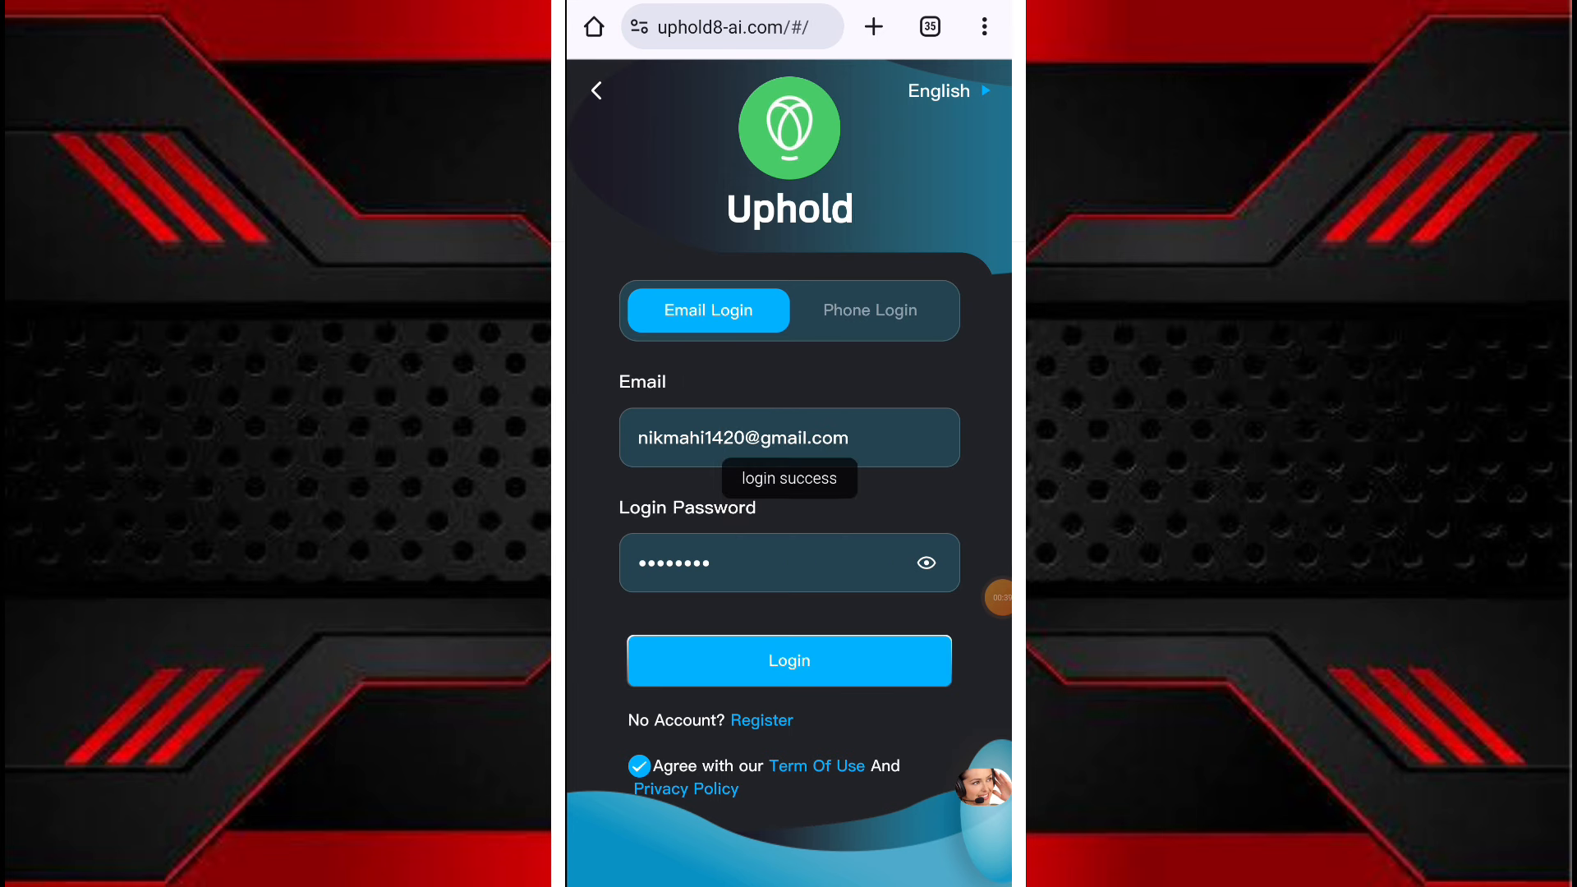
# Step: Browse the Home page crypto price list, then bring up the USDT Recharge page
pyautogui.click(789, 660)
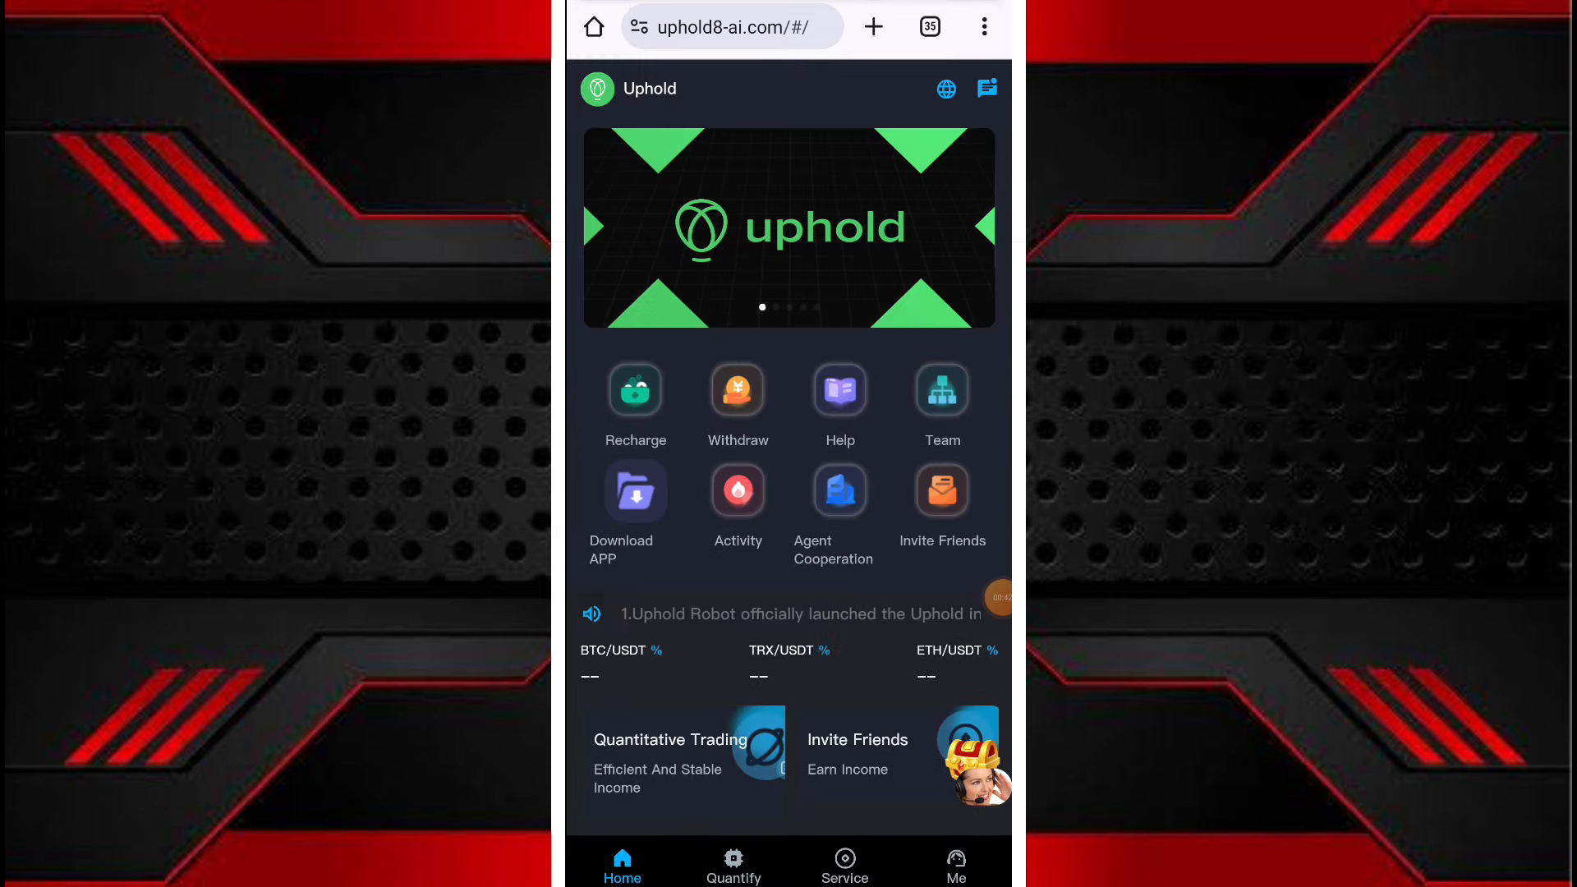
pyautogui.scroll(-3)
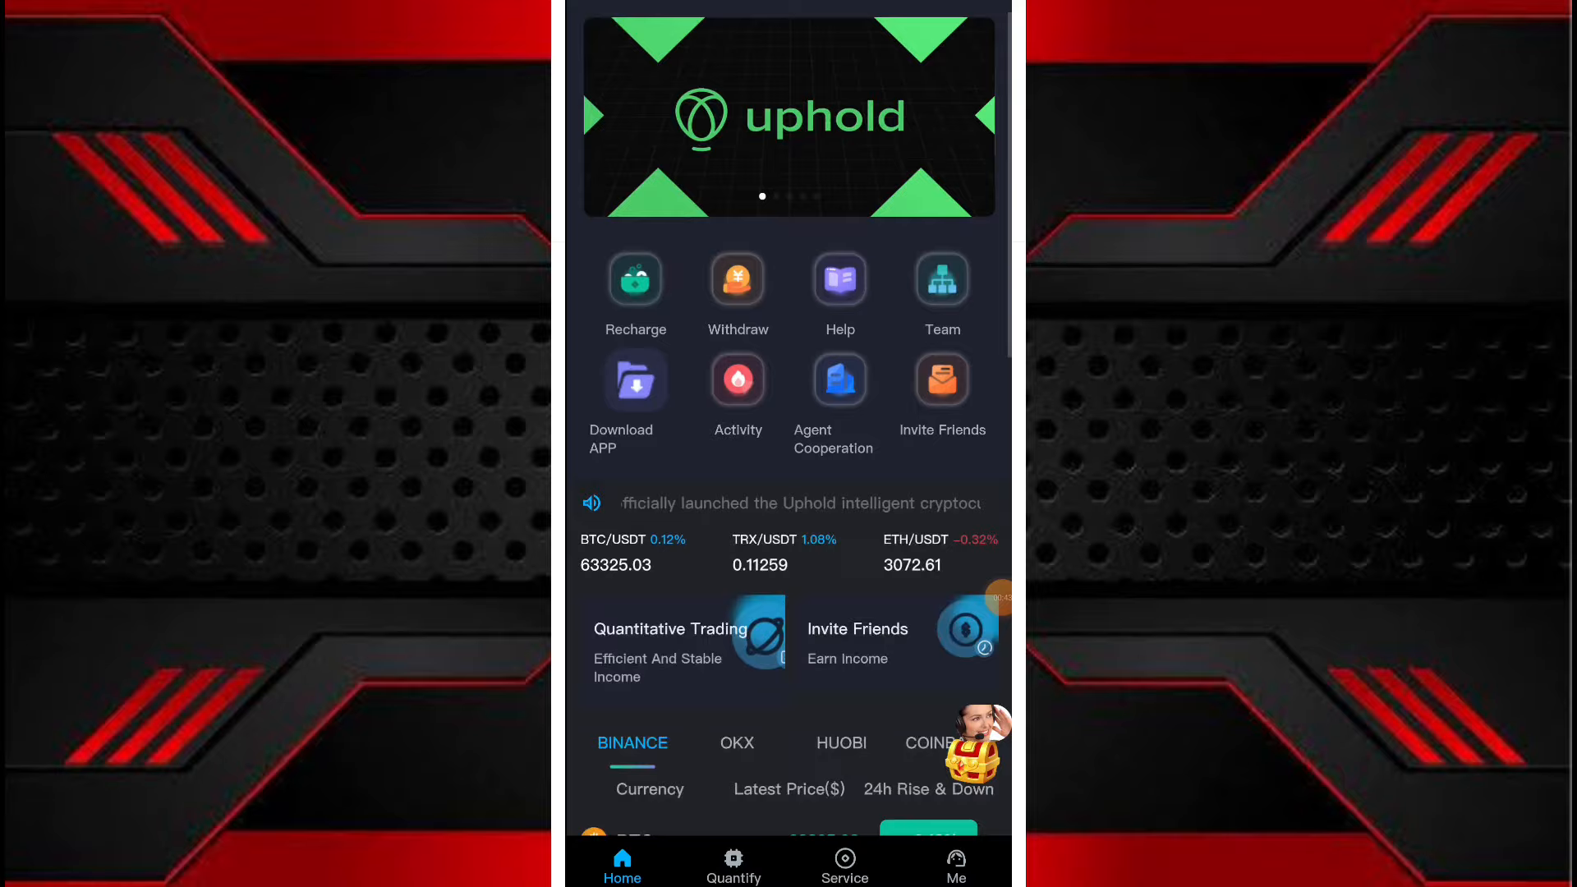
pyautogui.scroll(-3)
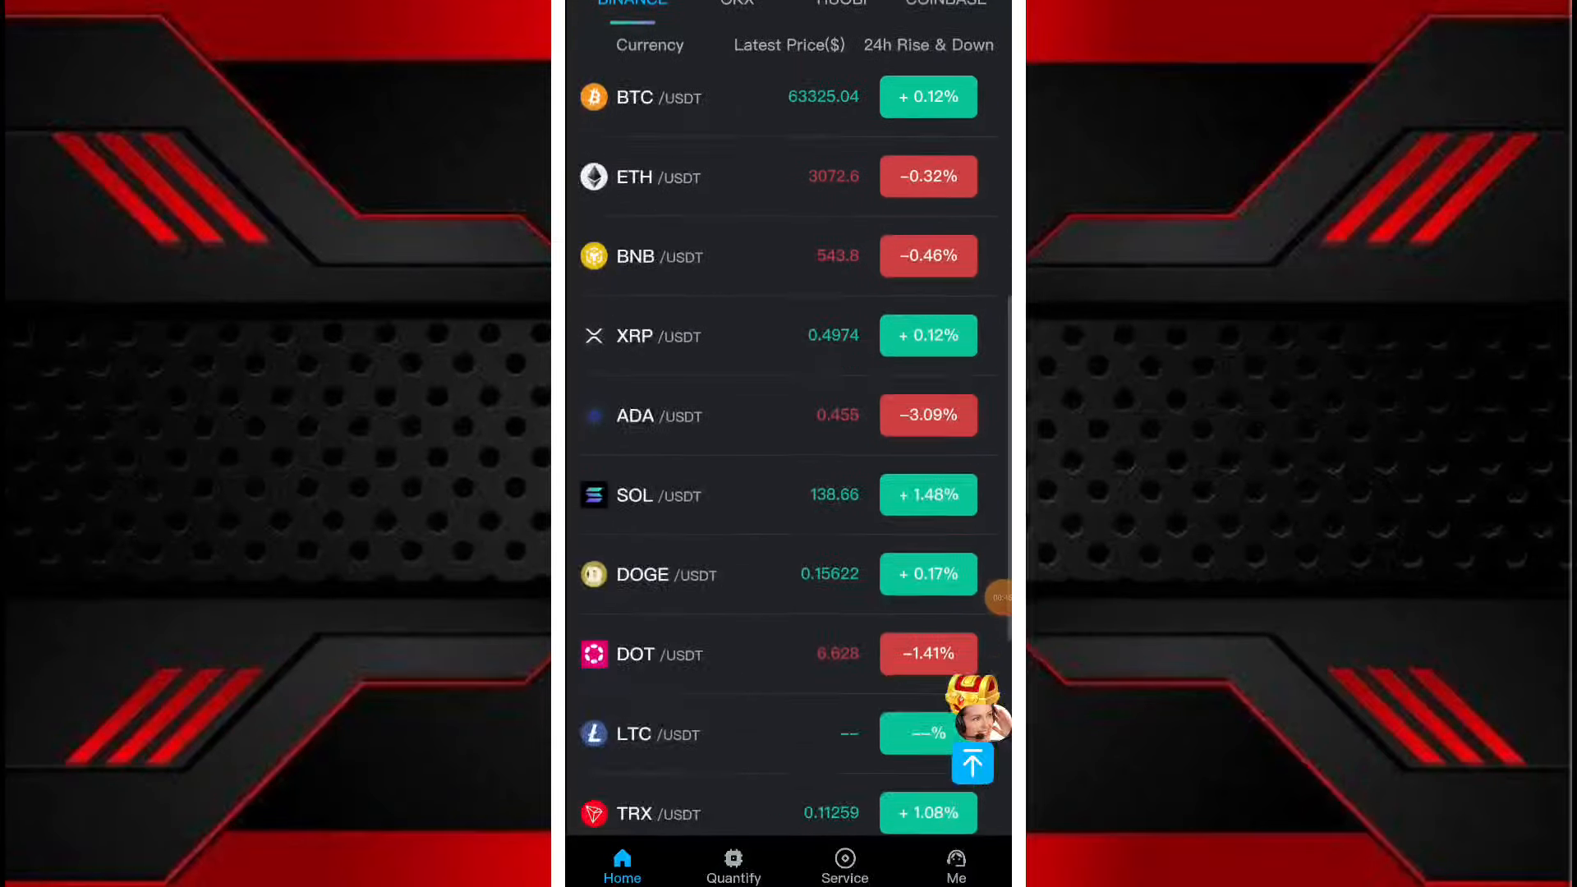
pyautogui.scroll(-3)
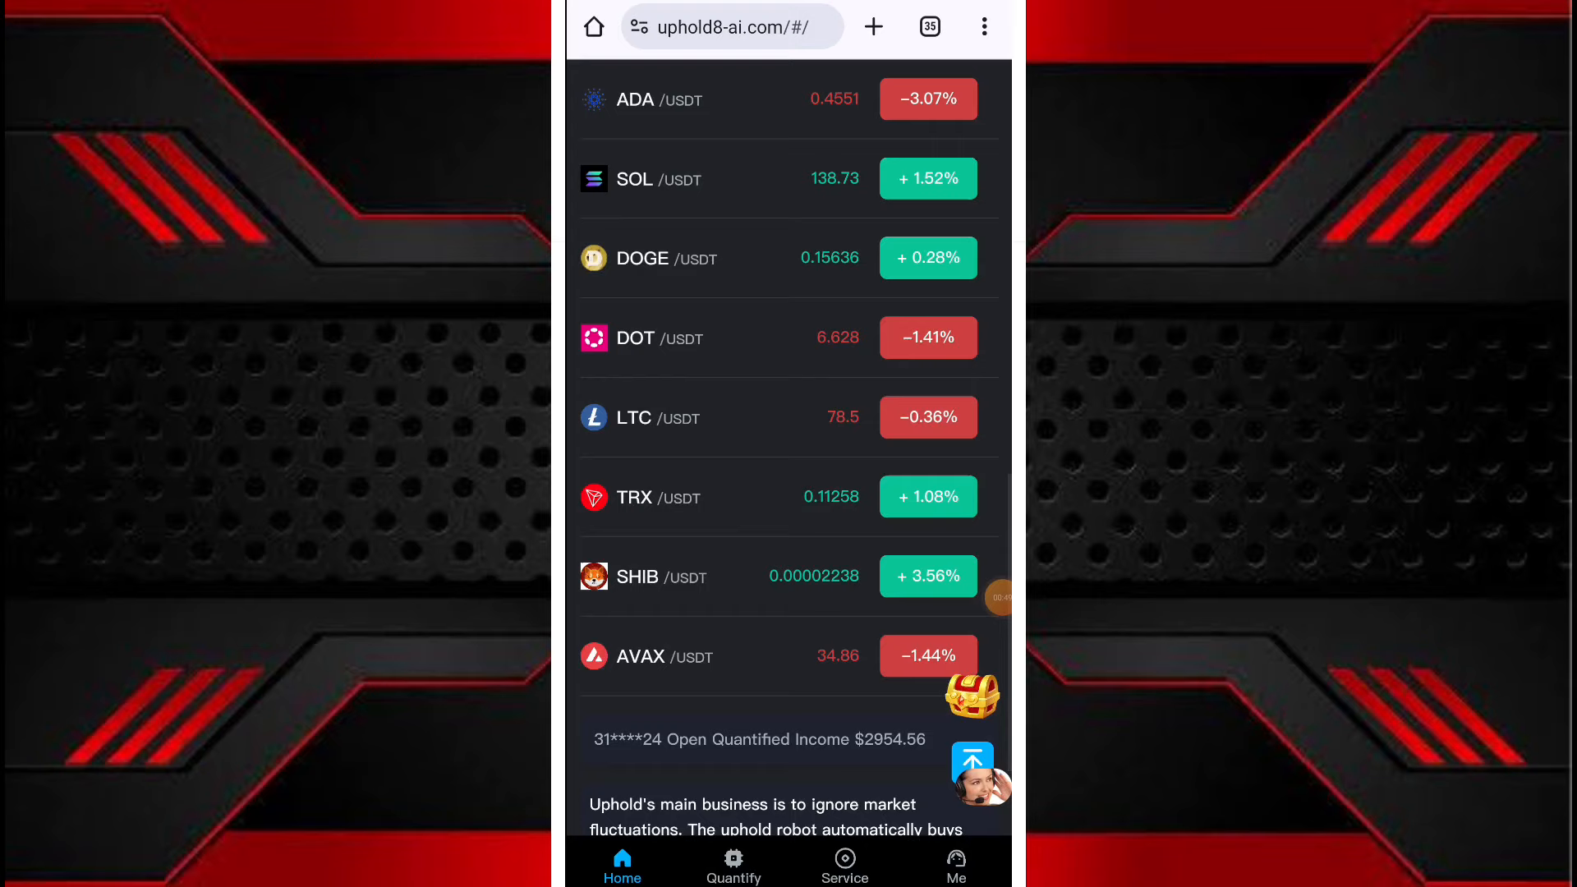
pyautogui.scroll(3)
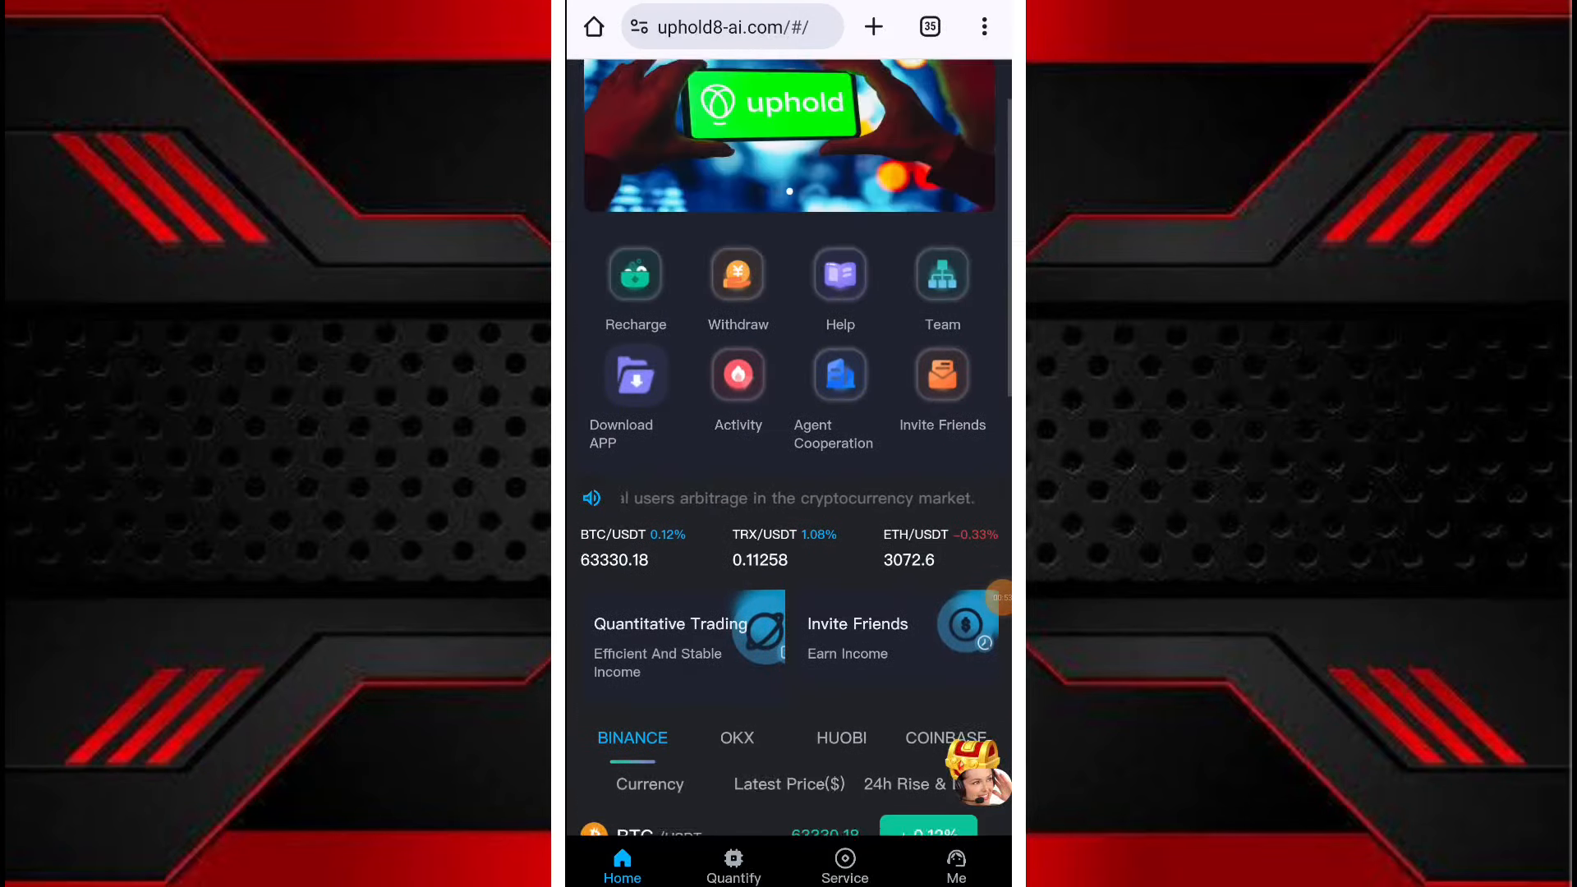
pyautogui.scroll(-3)
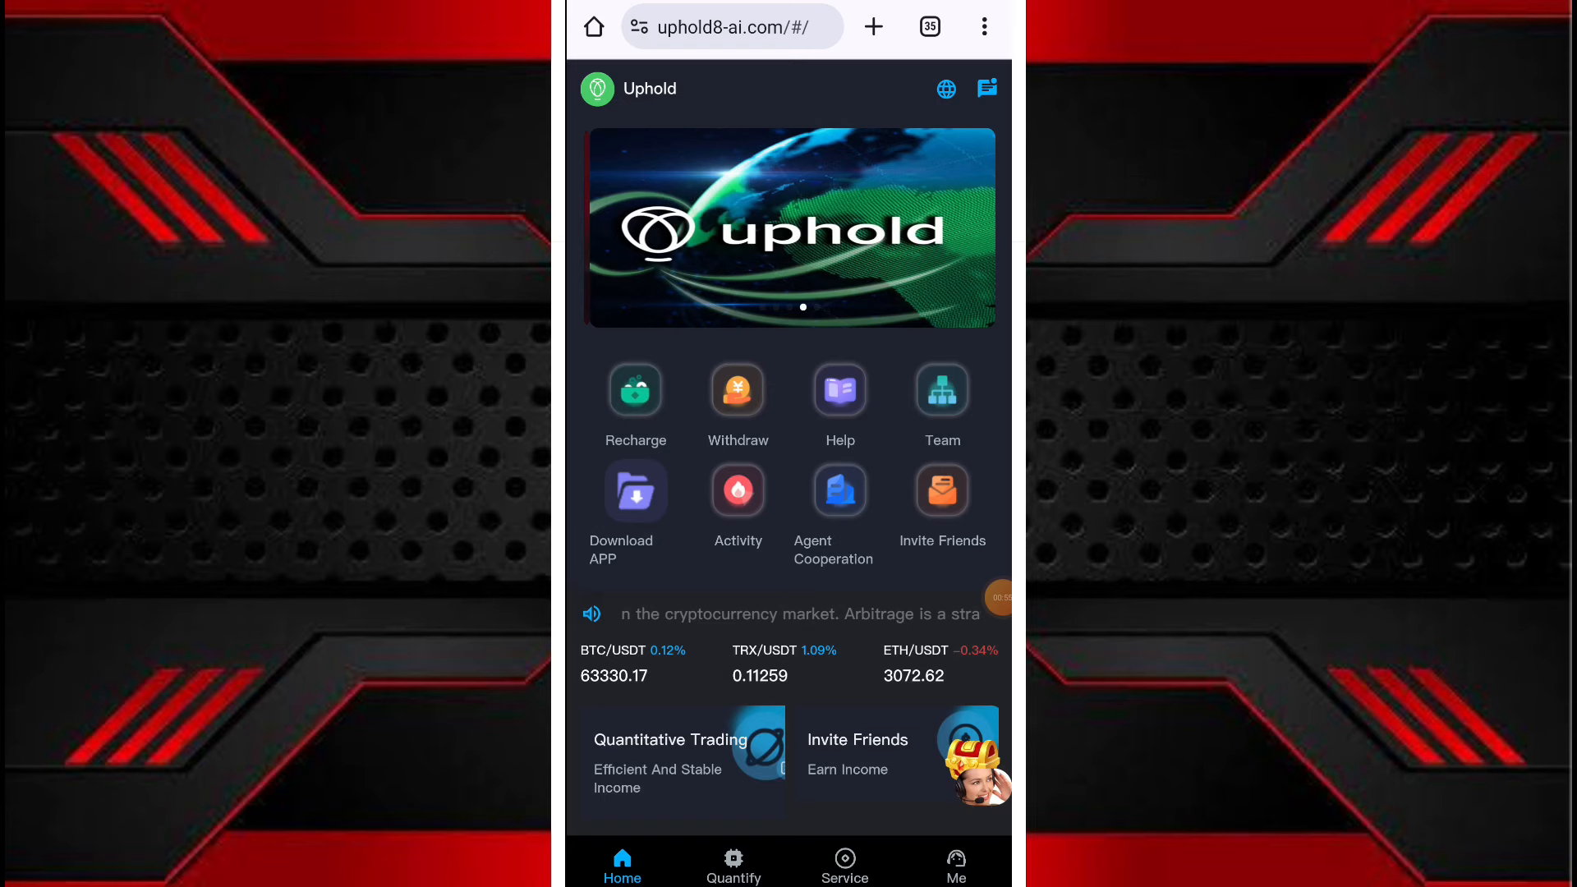
pyautogui.scroll(-3)
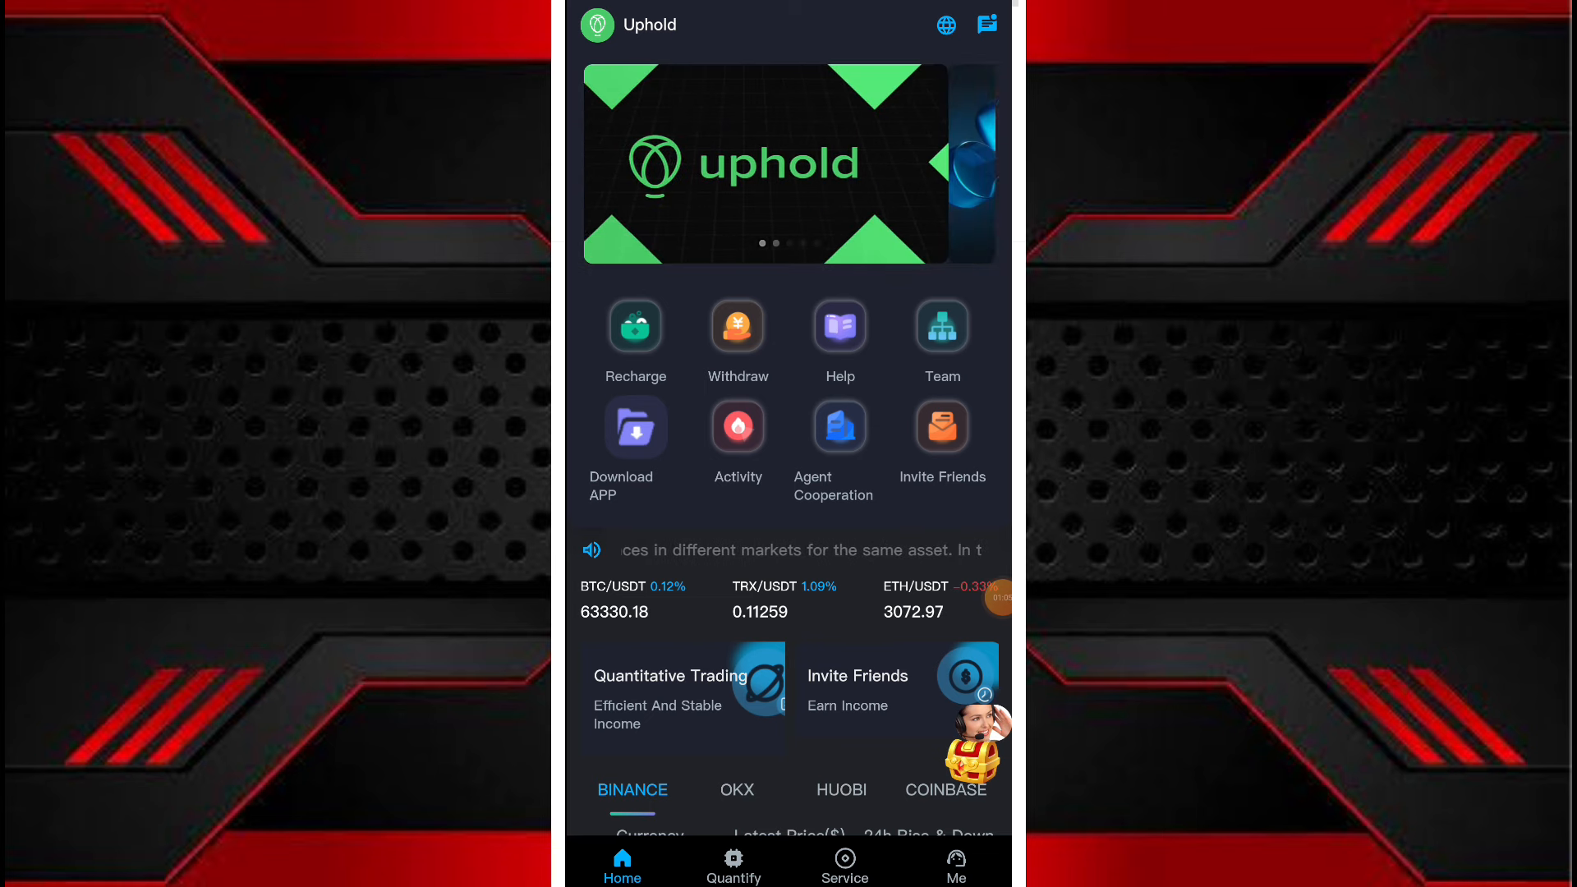
pyautogui.click(636, 327)
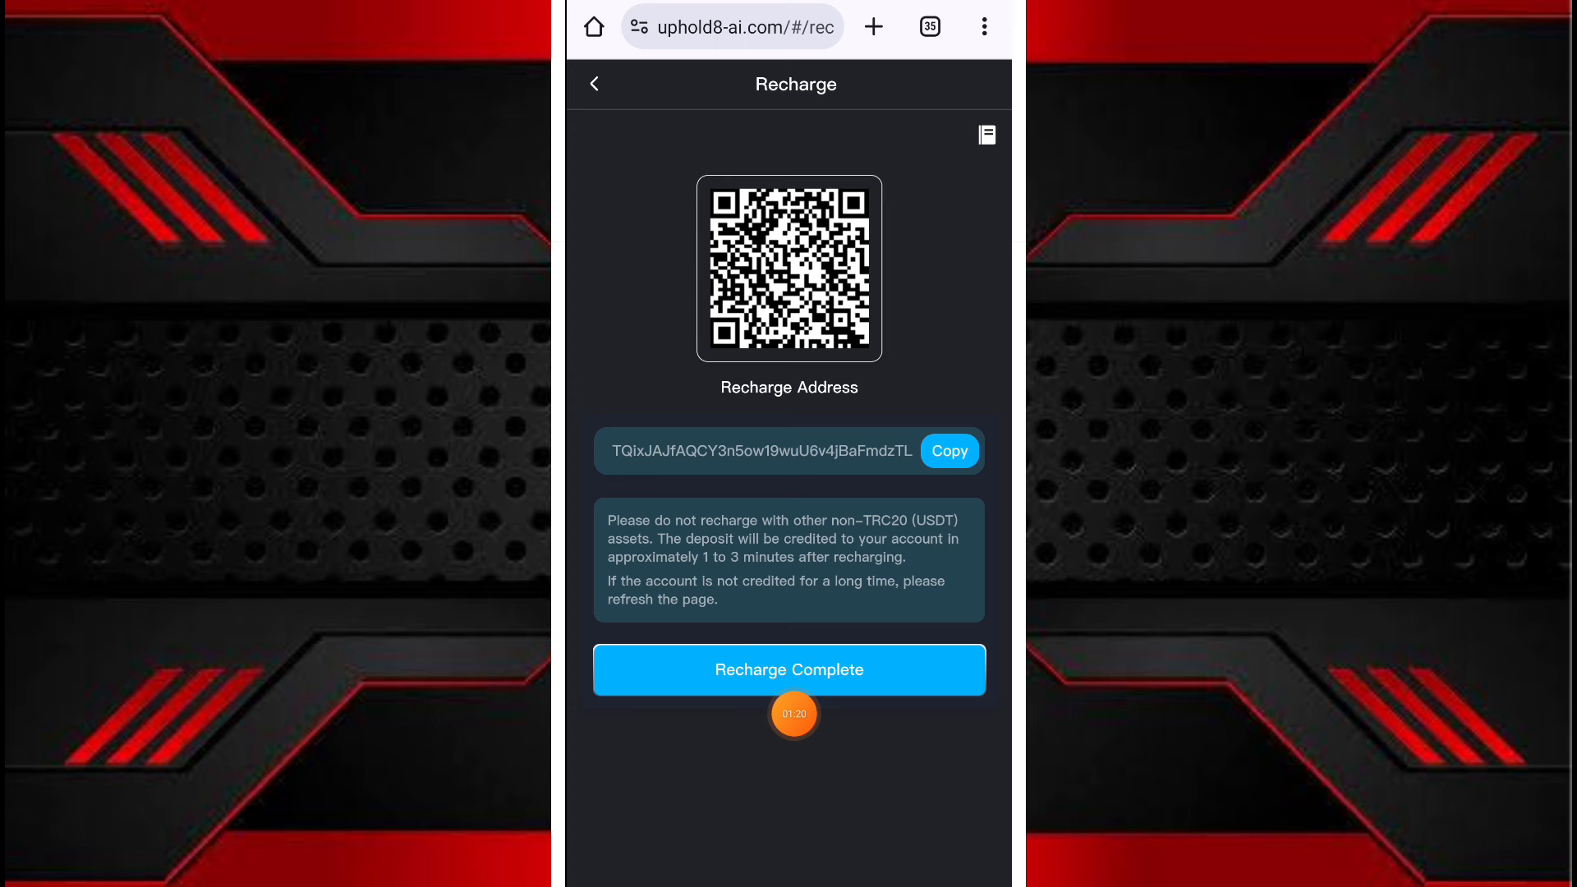
# Step: Mark the recharge complete, check the 15 USDT balance on Me, then go to Quantify
pyautogui.click(789, 671)
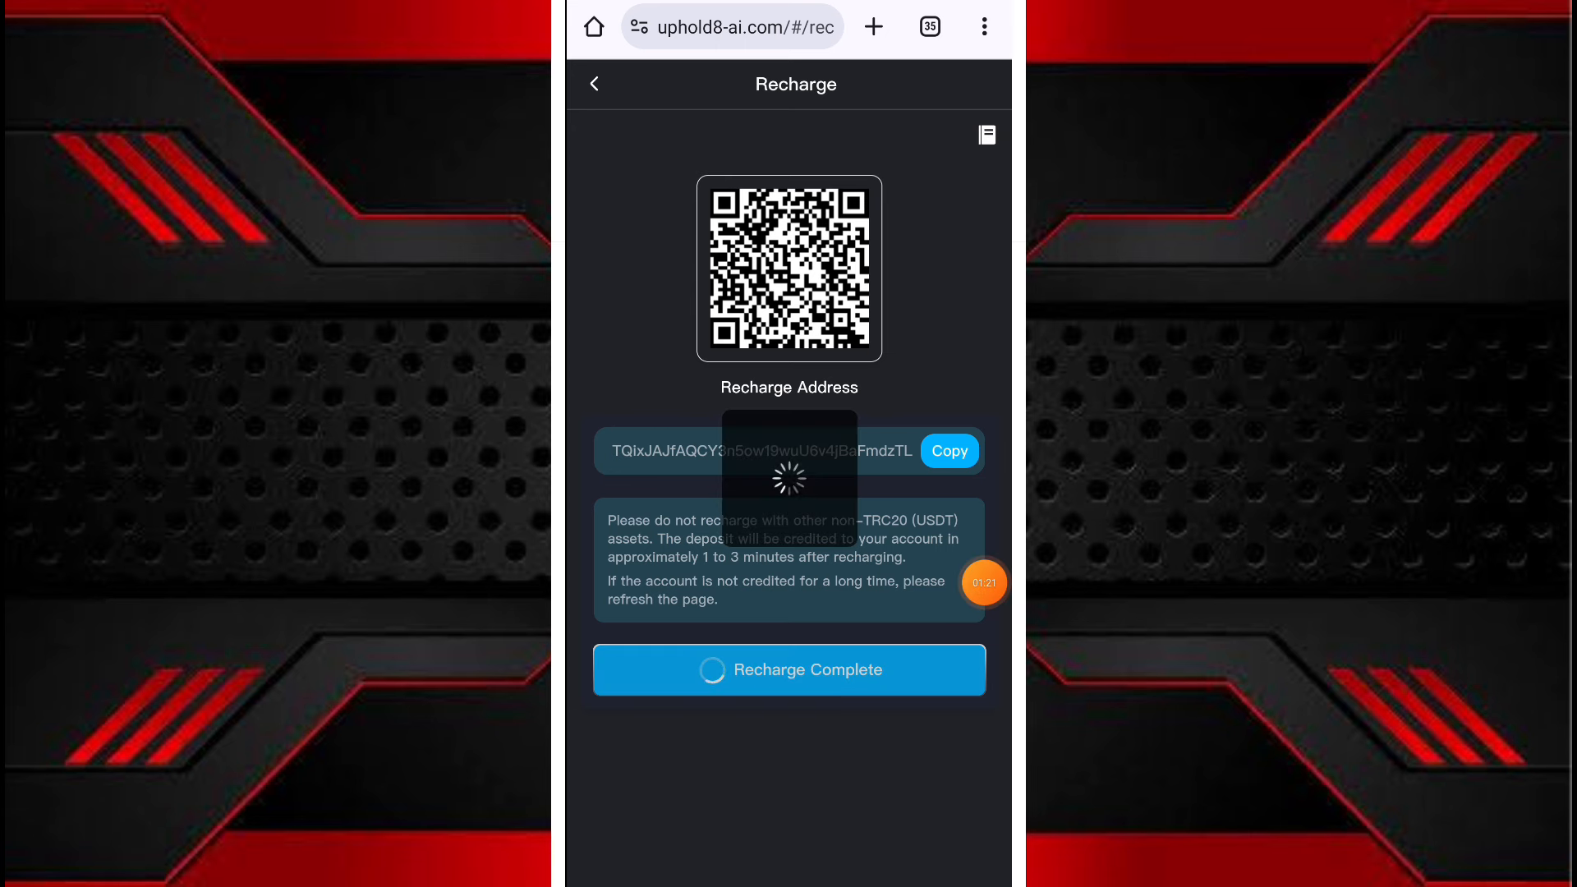
pyautogui.click(789, 670)
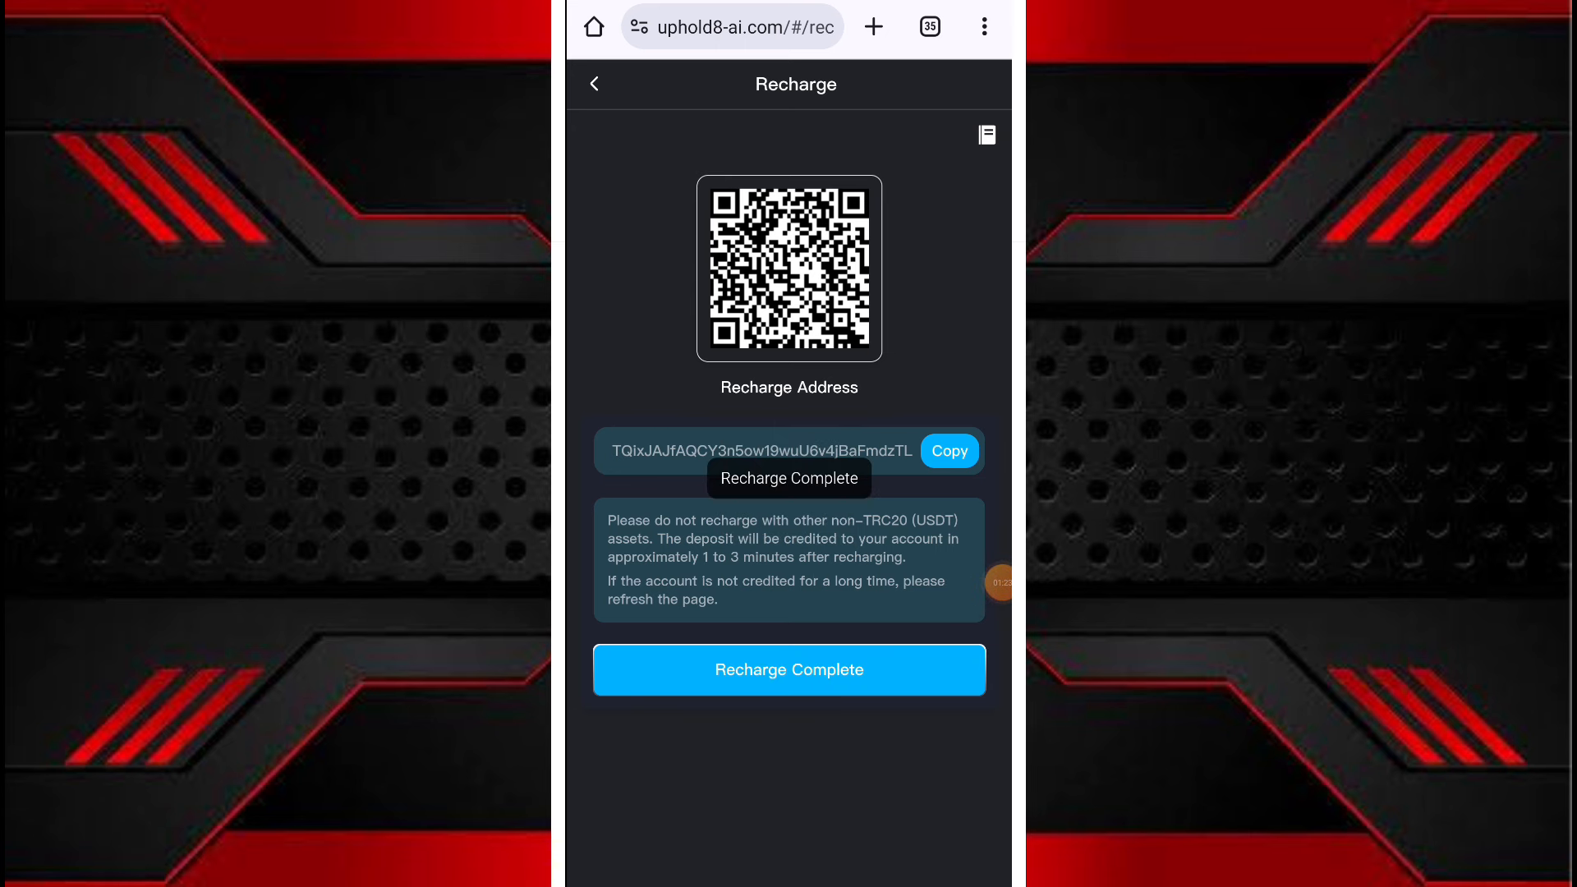
pyautogui.click(789, 668)
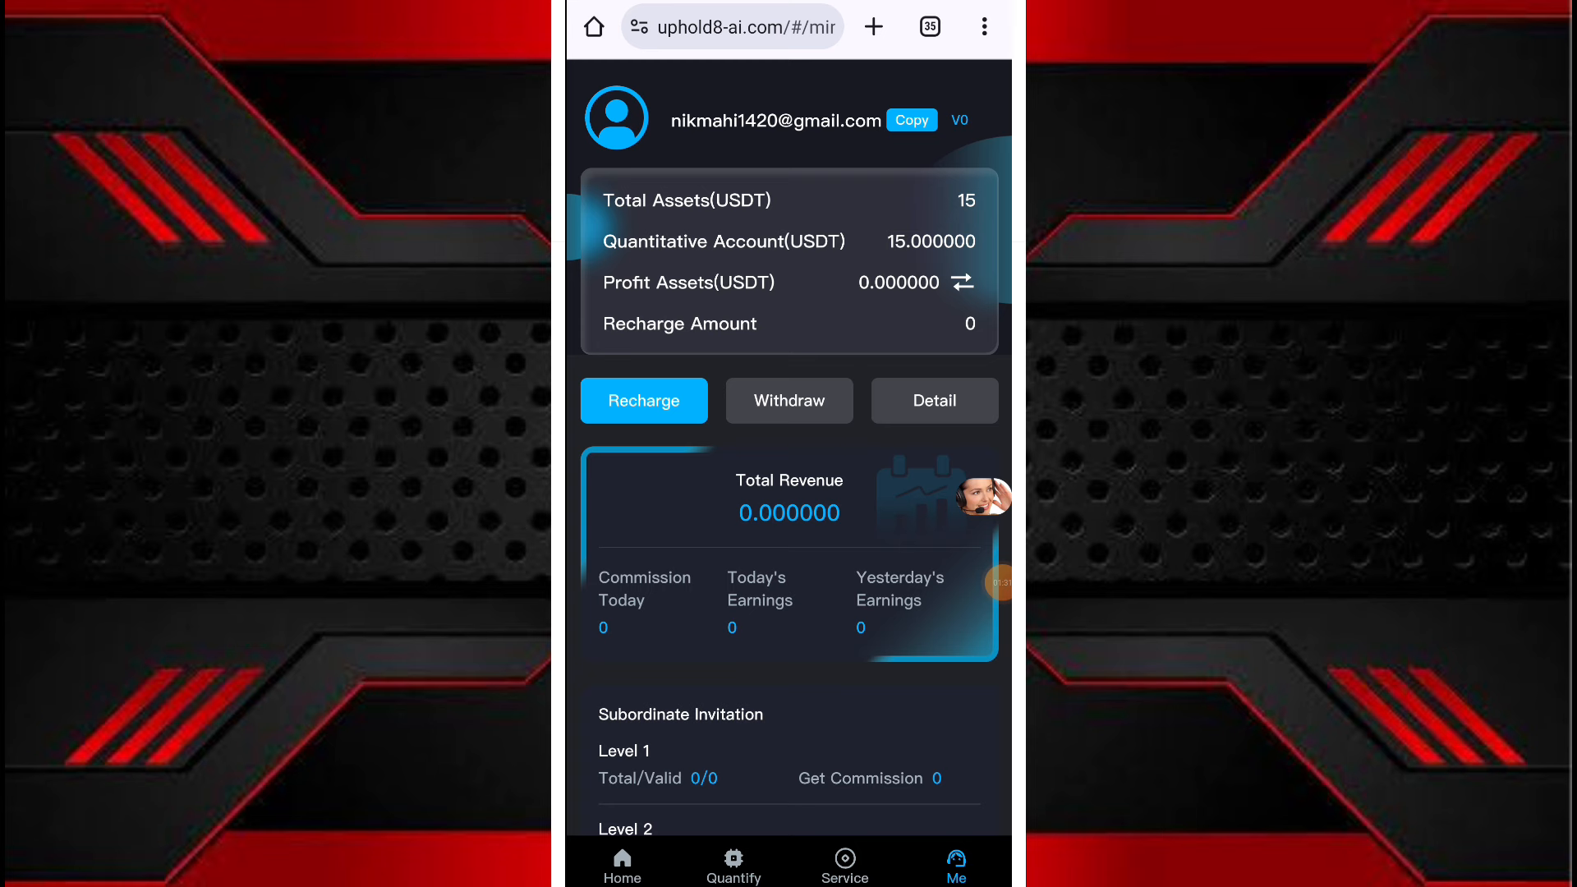
pyautogui.click(734, 861)
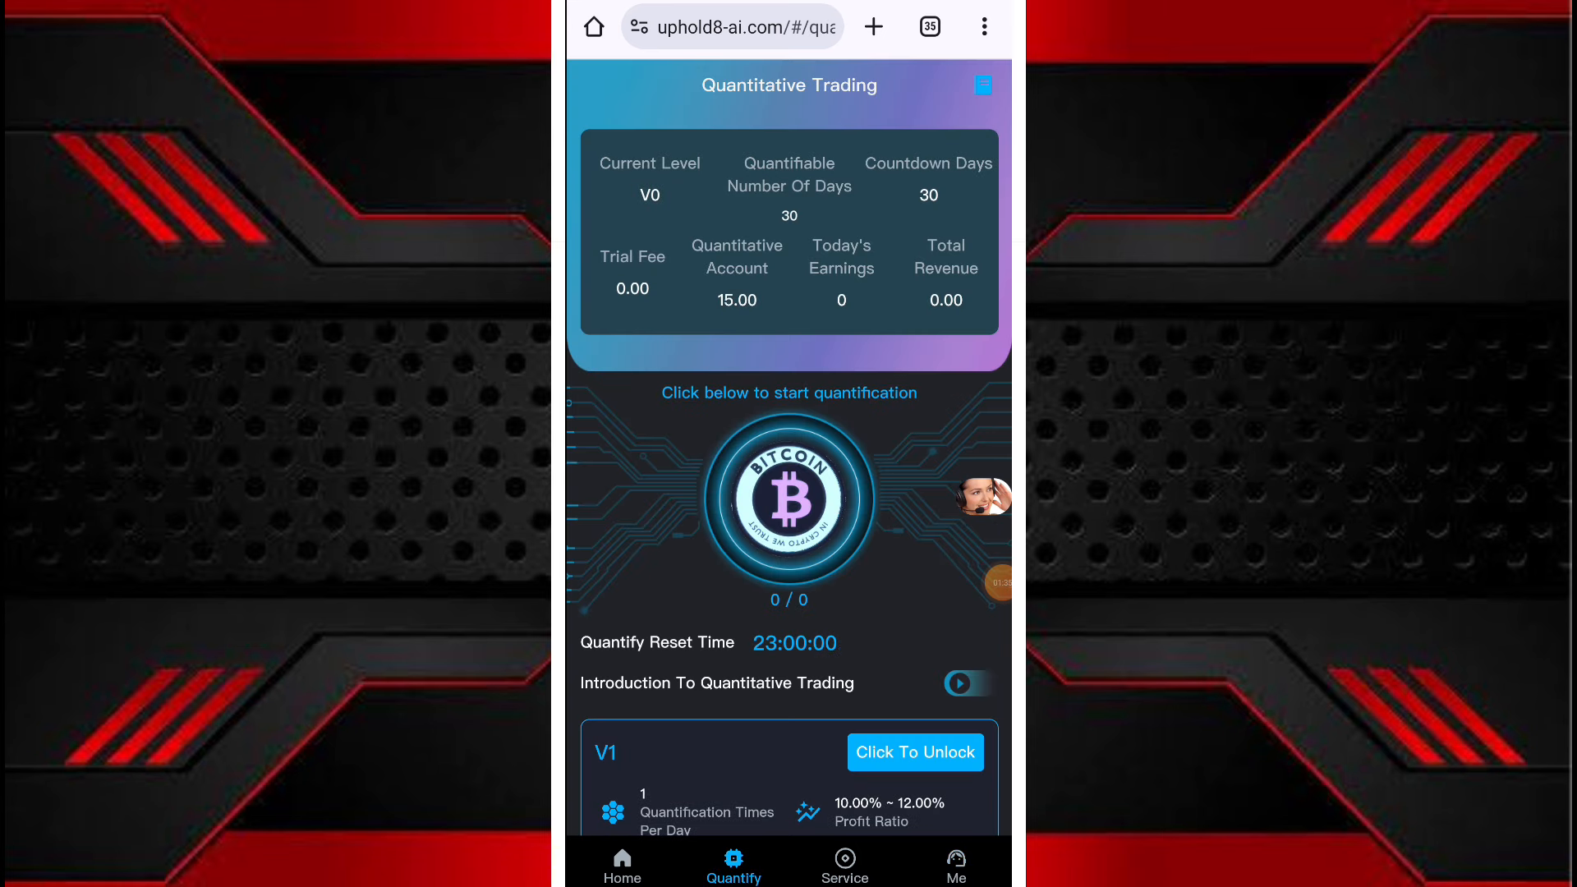
# Step: Look through the V1–V5 level cards, unlock V1 and confirm the robot upgrade
pyautogui.click(789, 500)
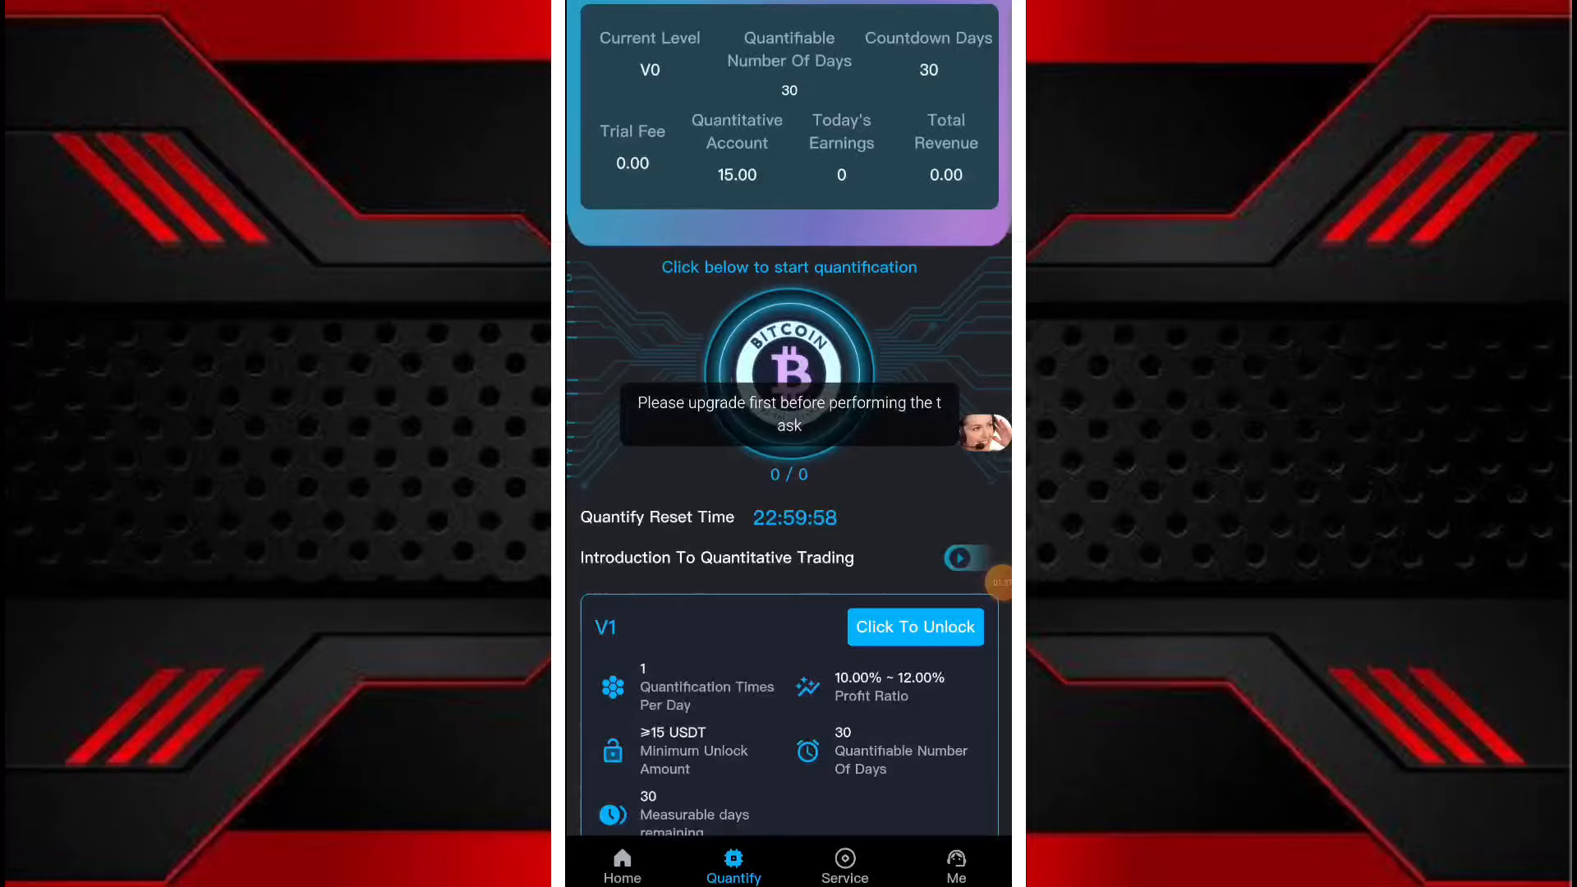
pyautogui.scroll(-3)
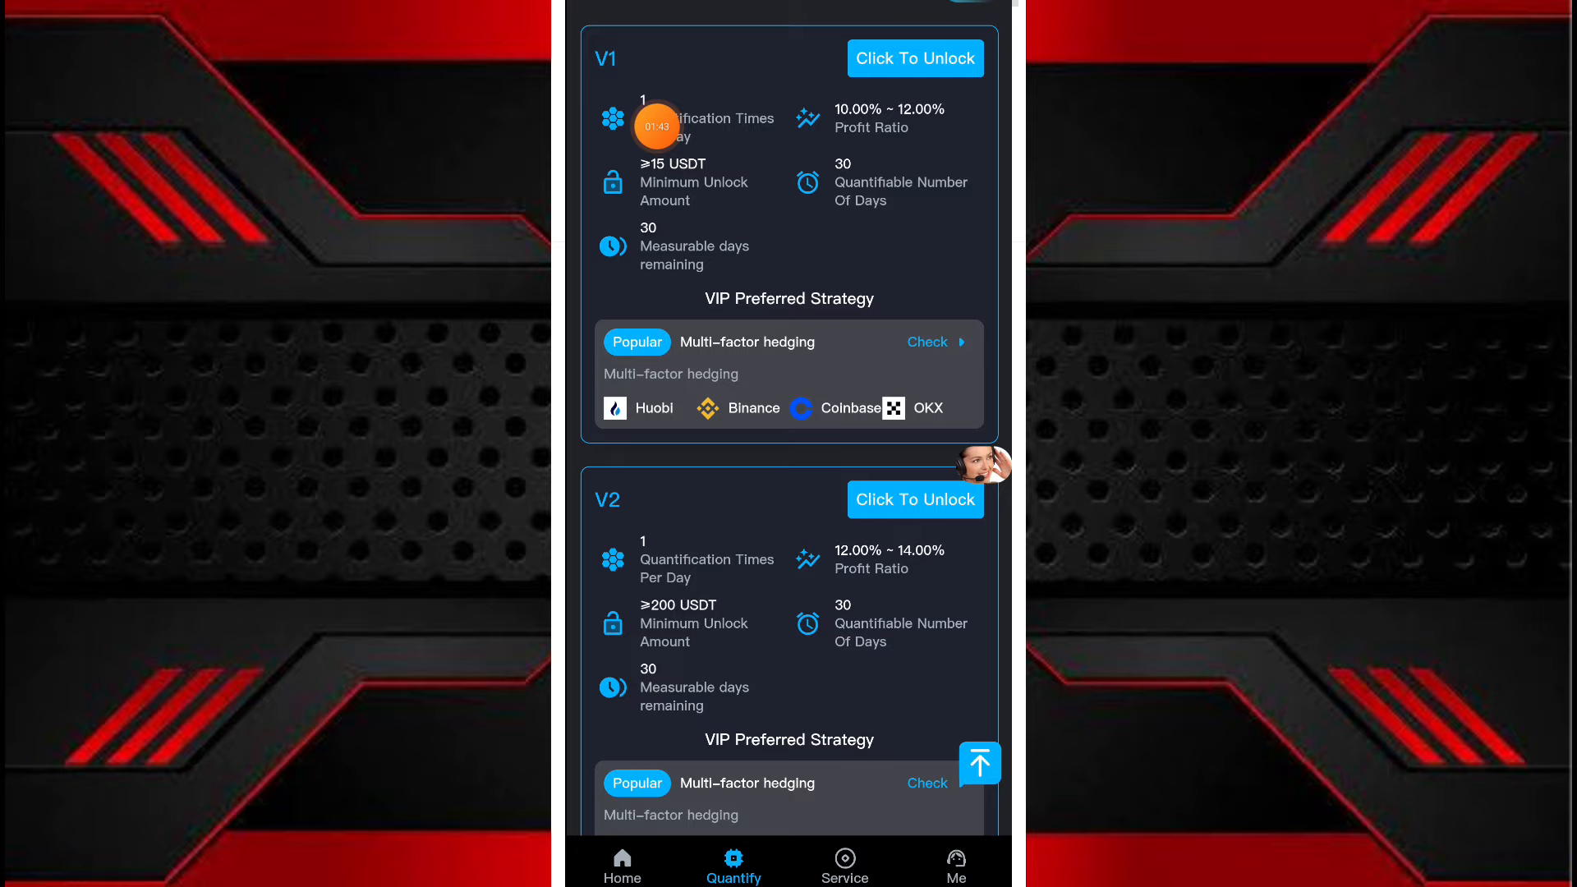
pyautogui.scroll(-3)
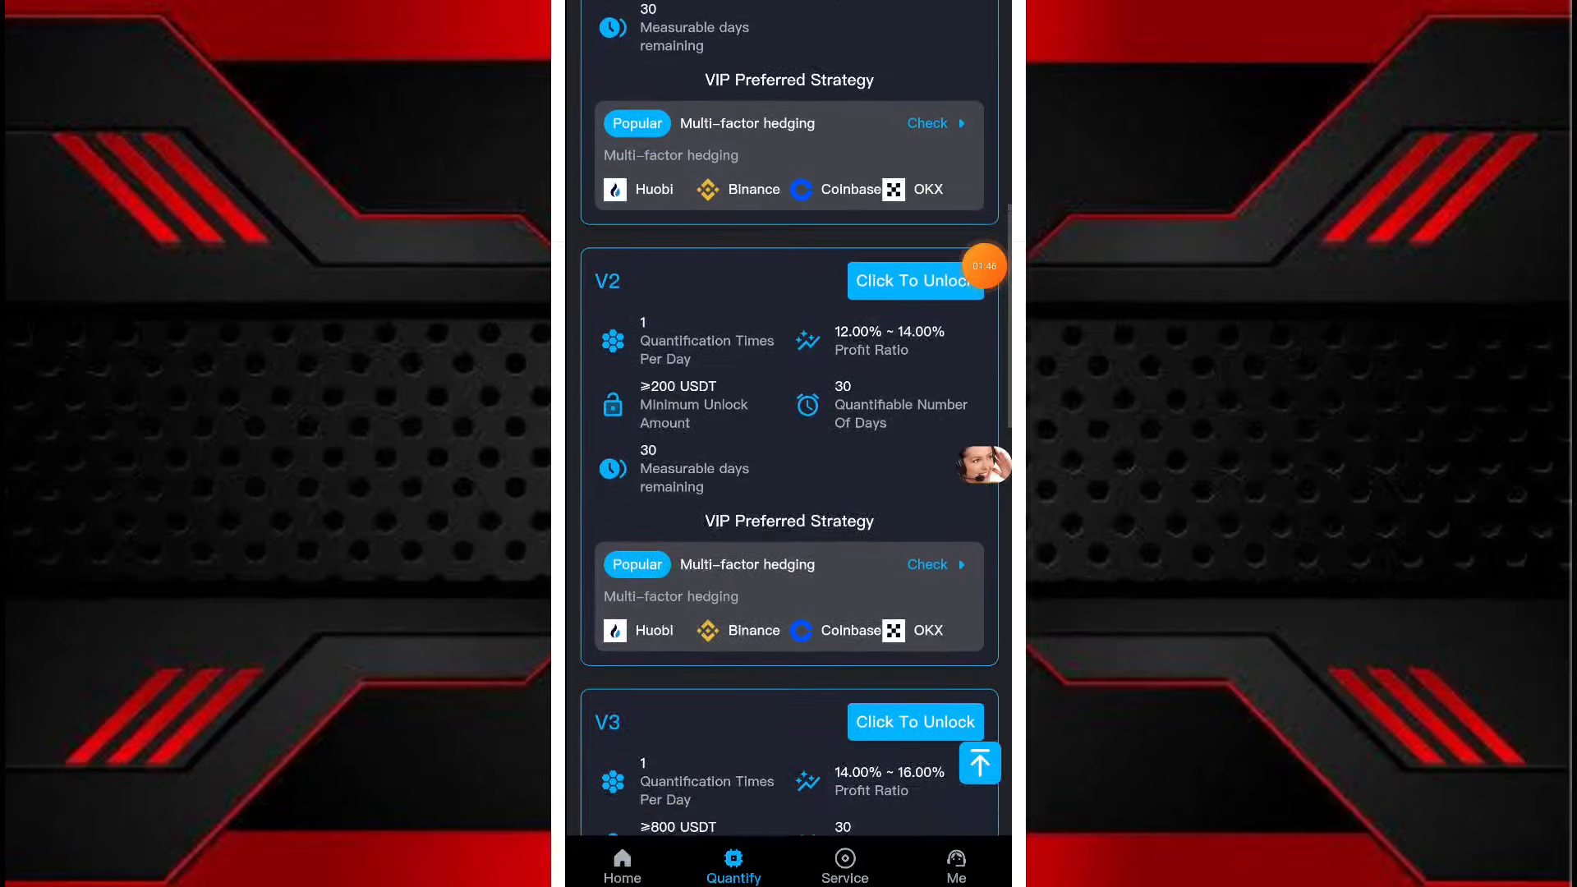
pyautogui.scroll(-3)
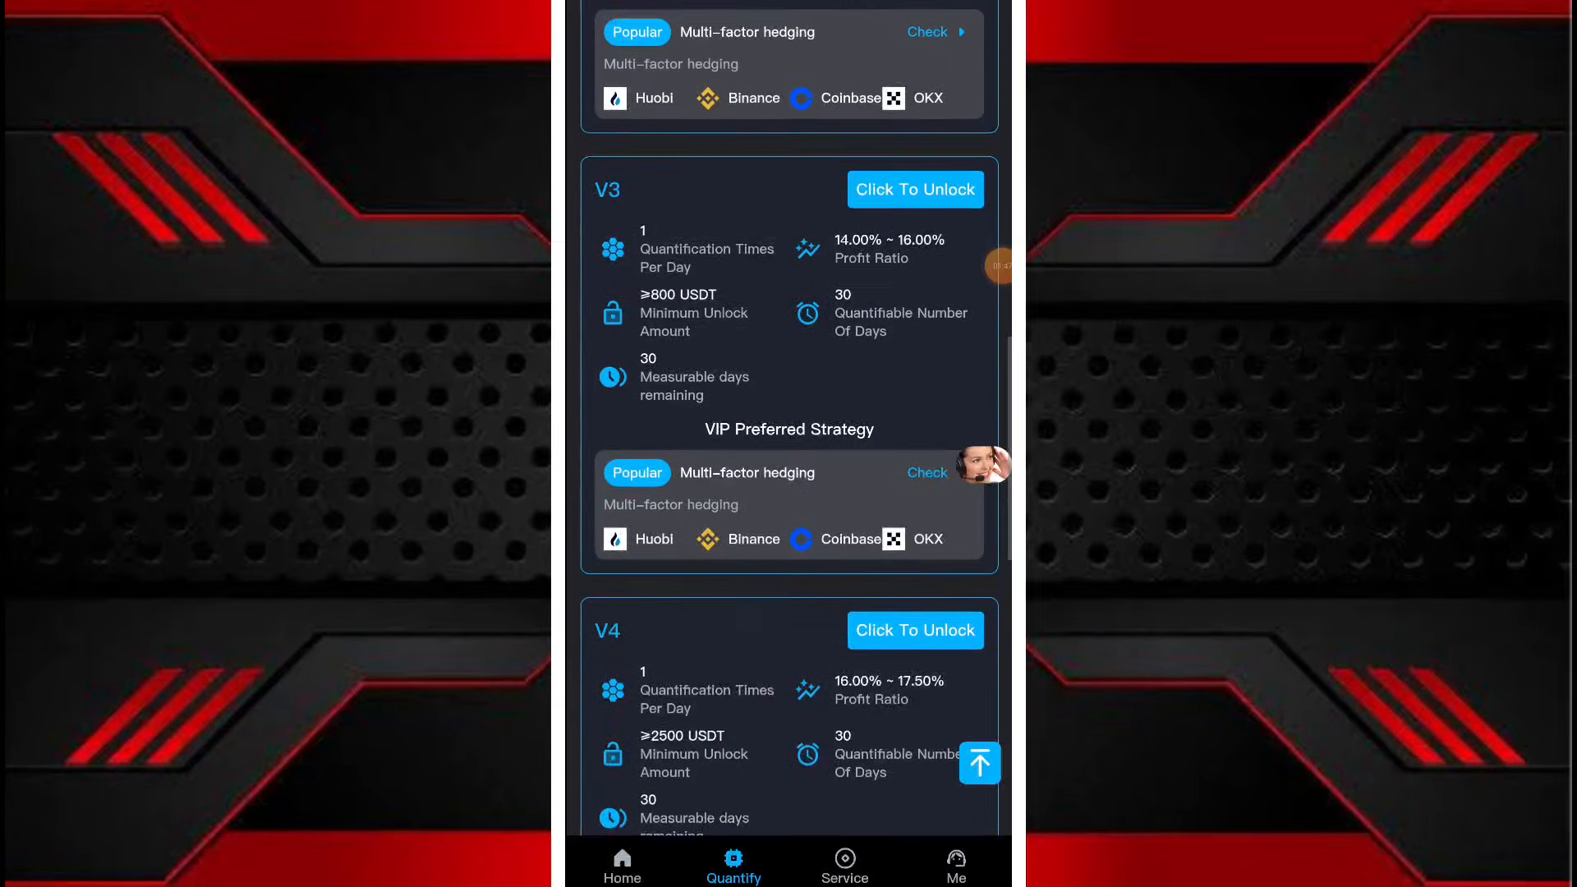
pyautogui.scroll(-3)
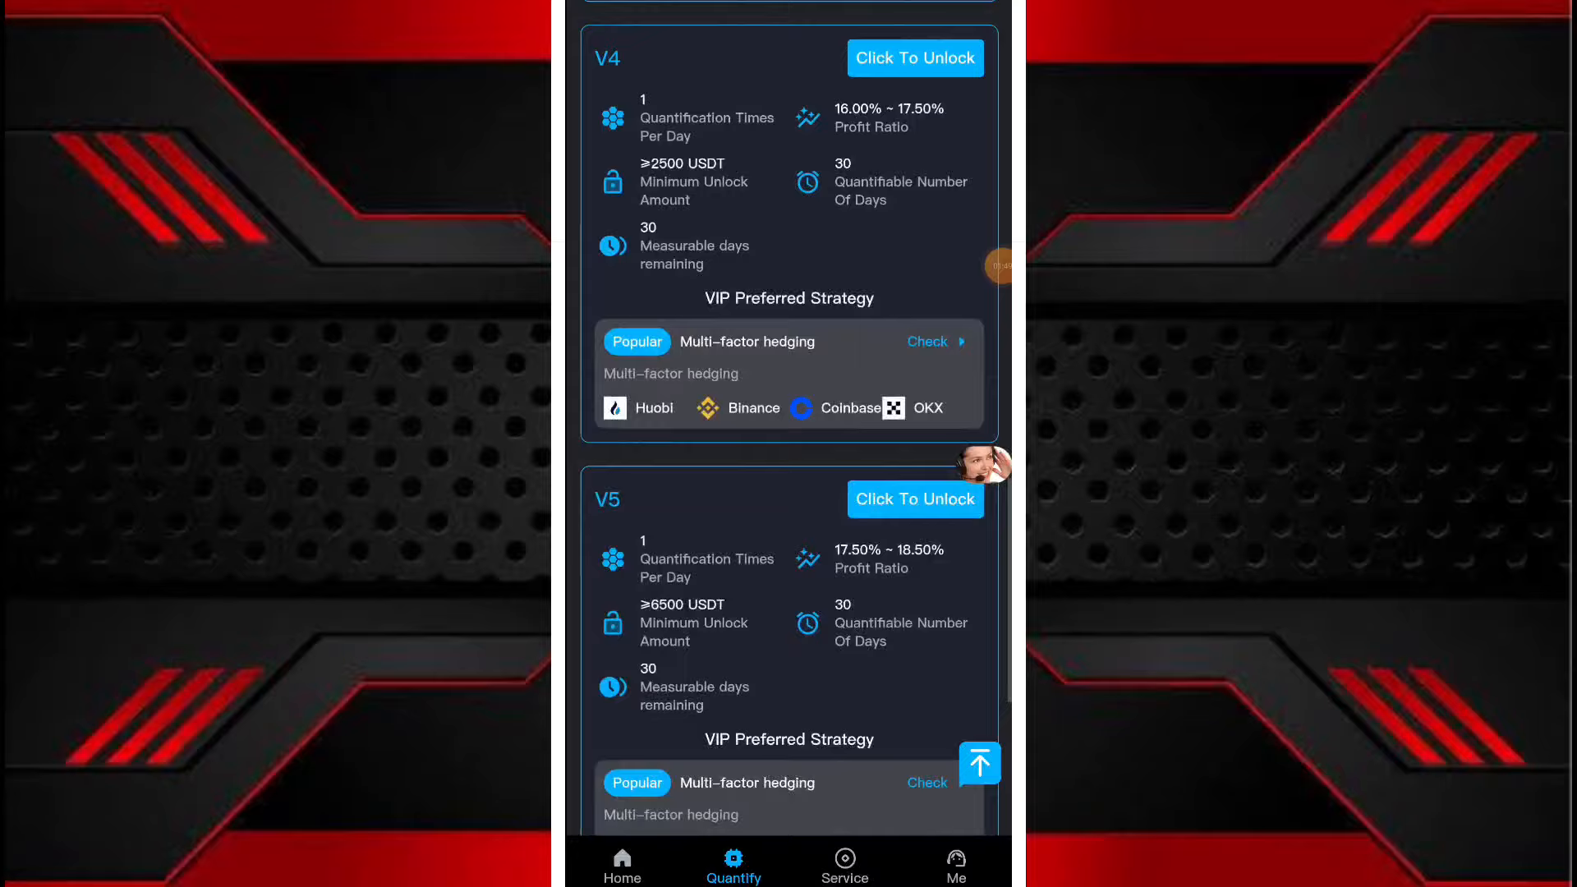
pyautogui.scroll(-3)
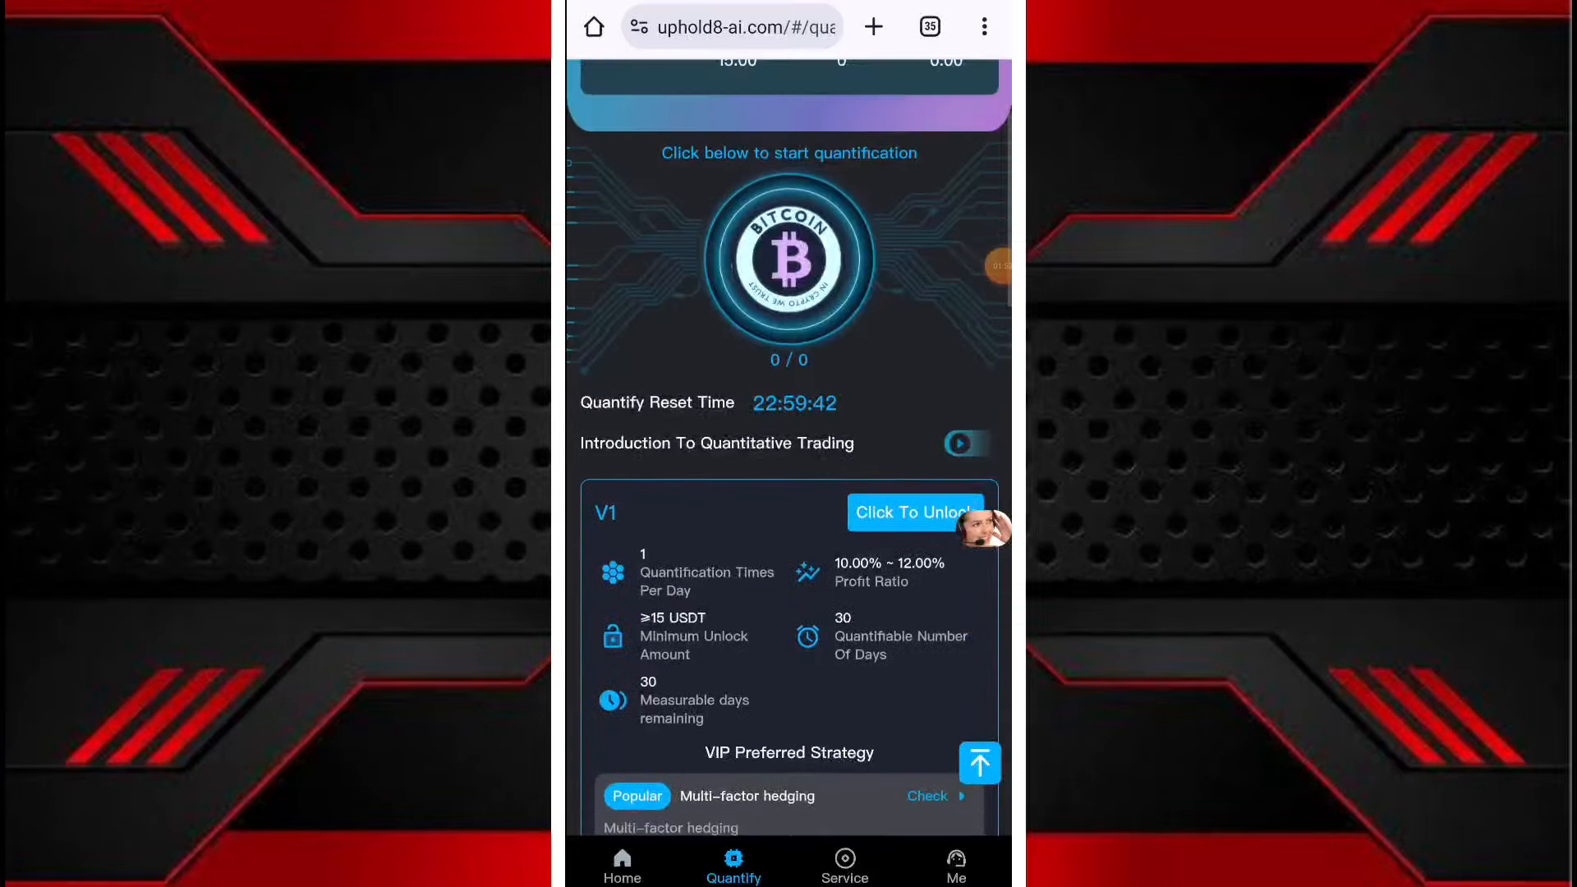
pyautogui.click(913, 513)
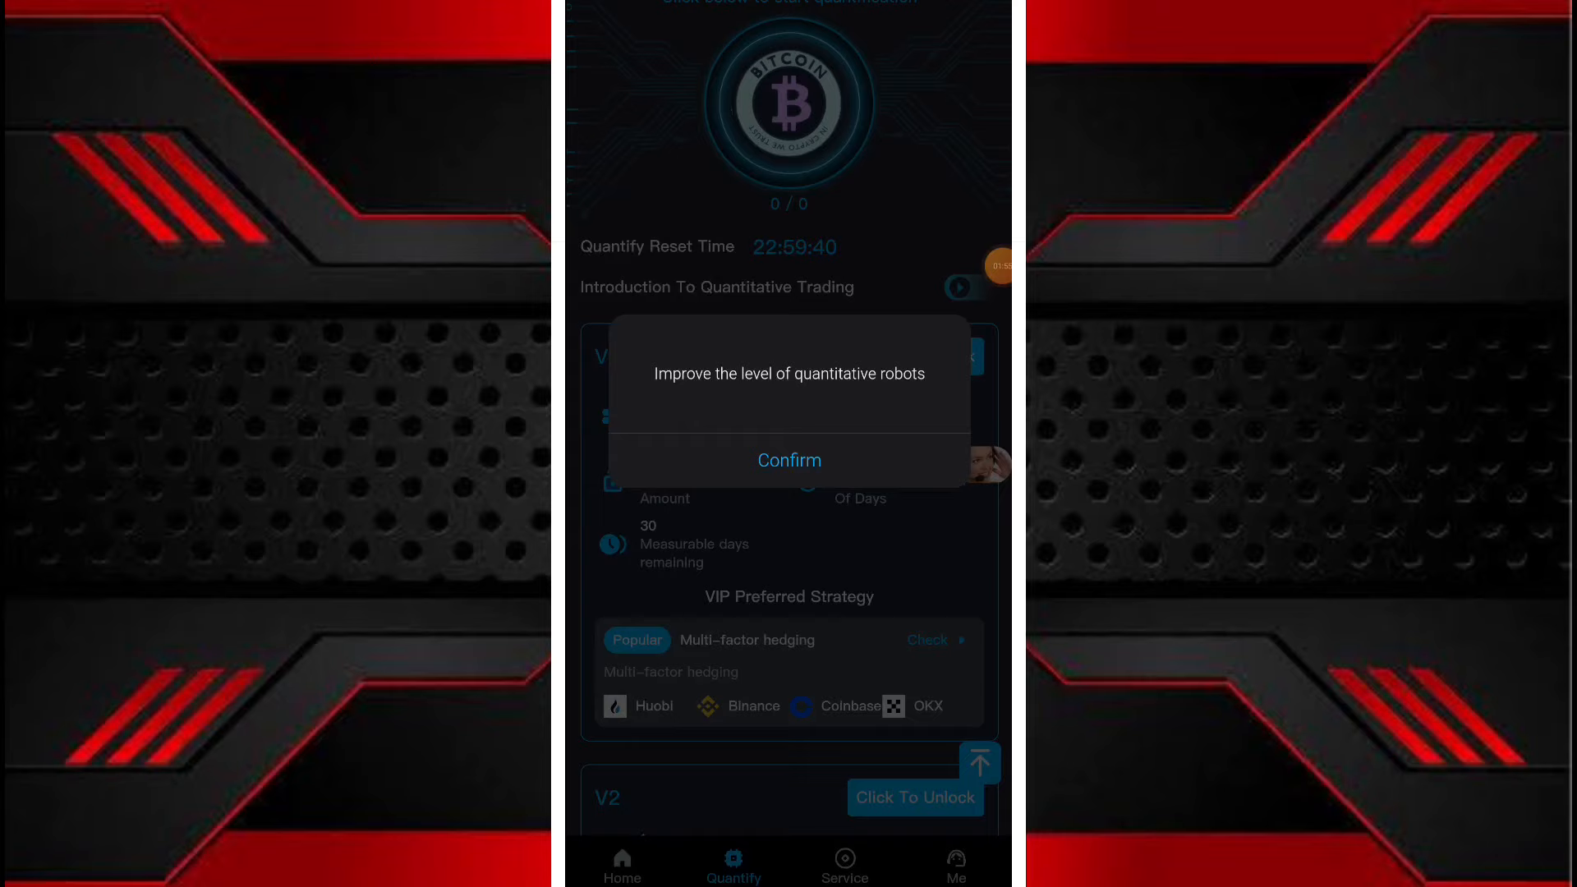
pyautogui.click(789, 460)
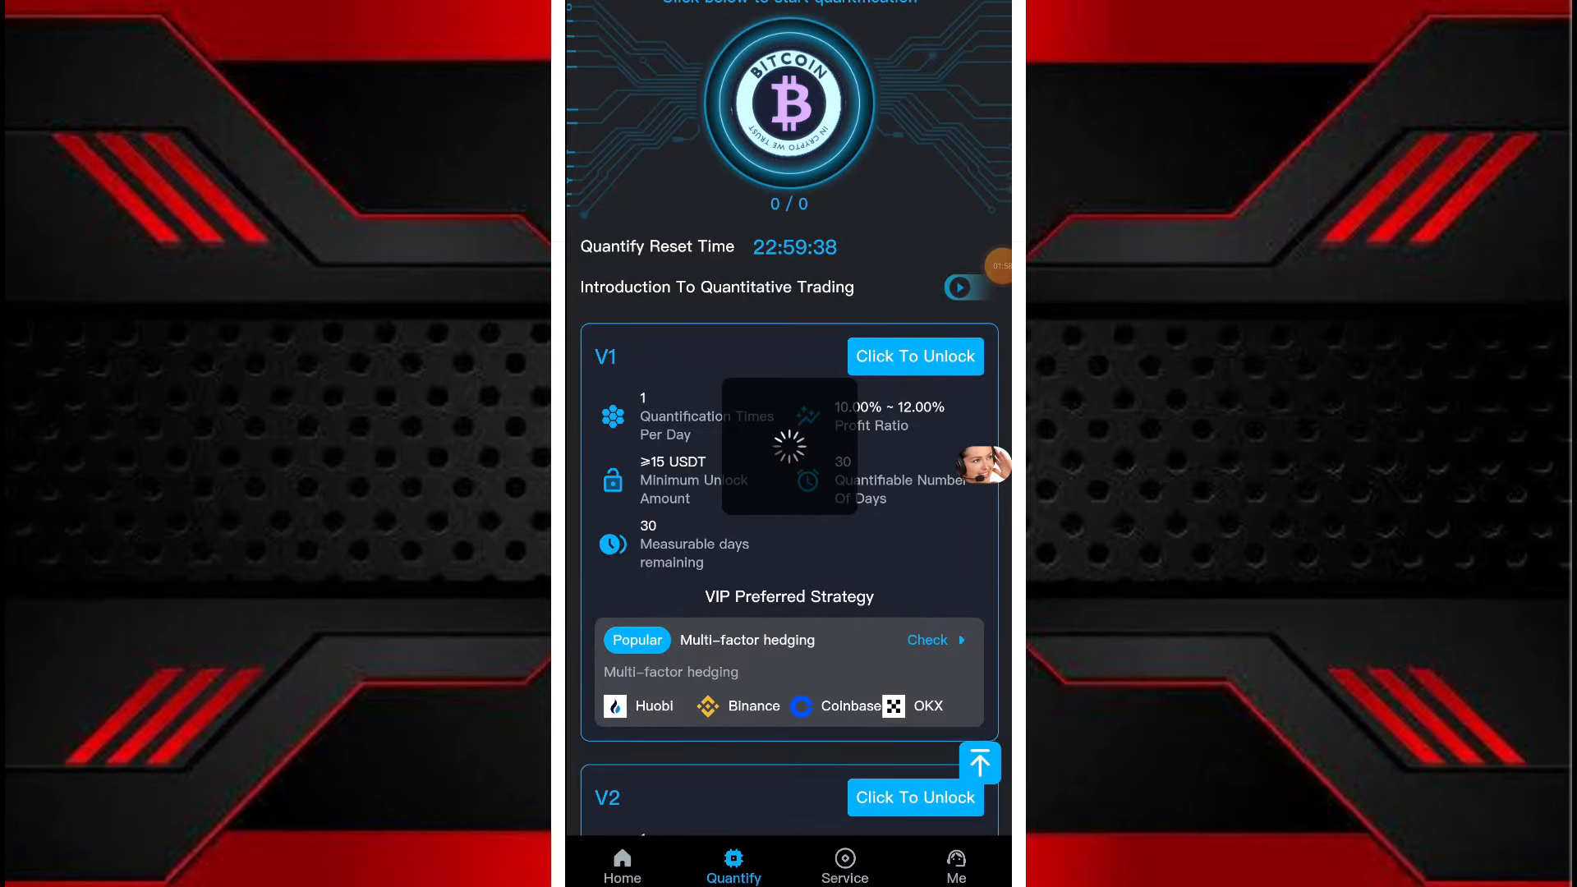
pyautogui.click(913, 356)
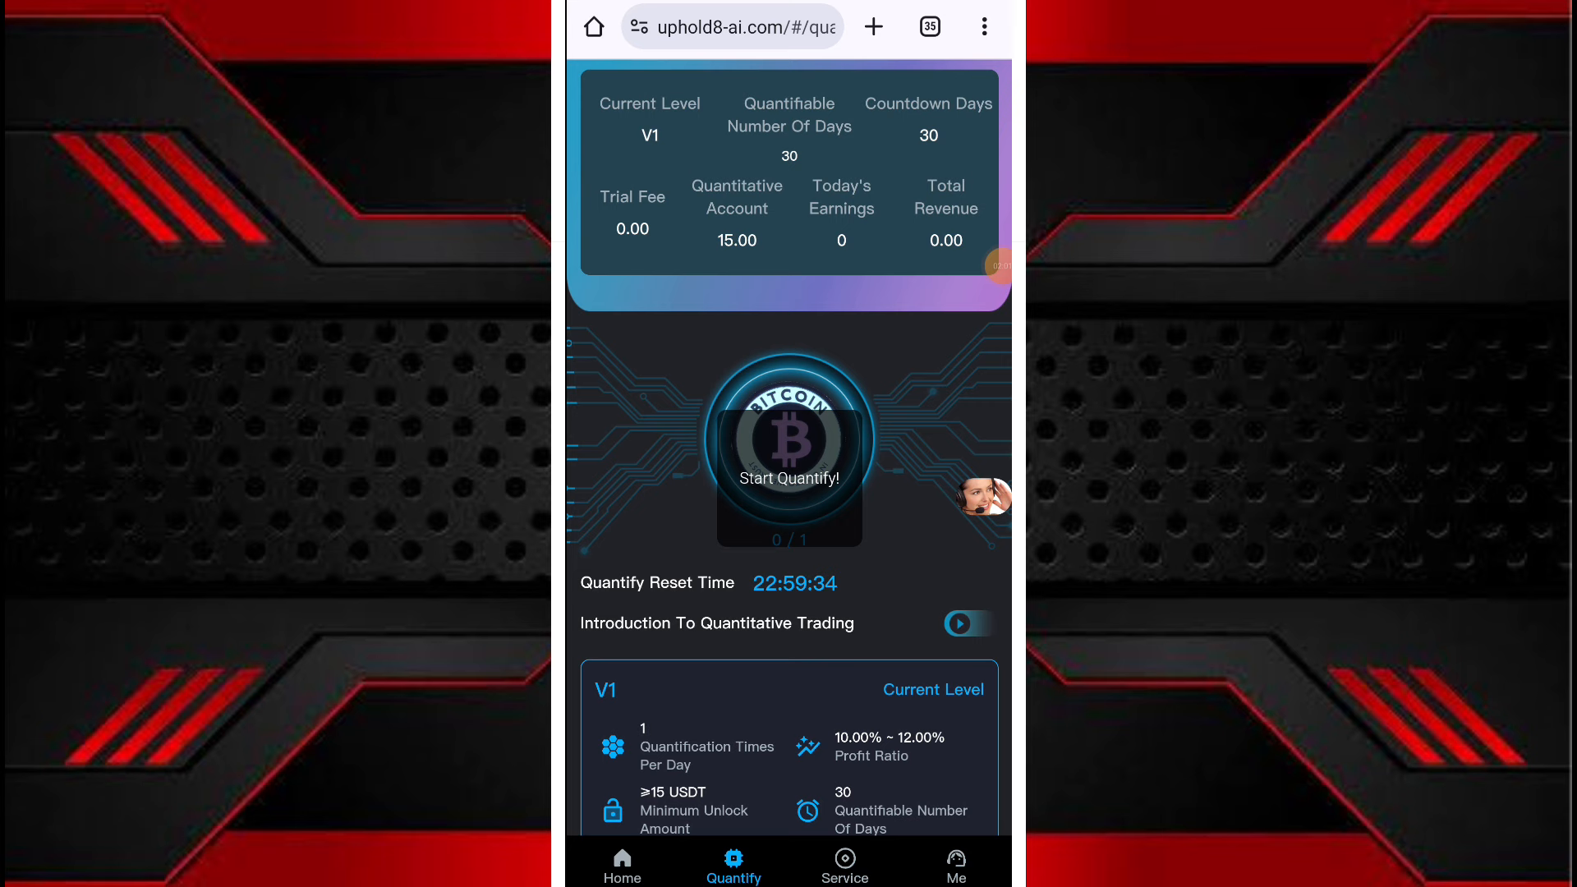
# Step: Start quantifying on the Bitcoin coin, let the V1 run finish, then go to Me
pyautogui.click(789, 478)
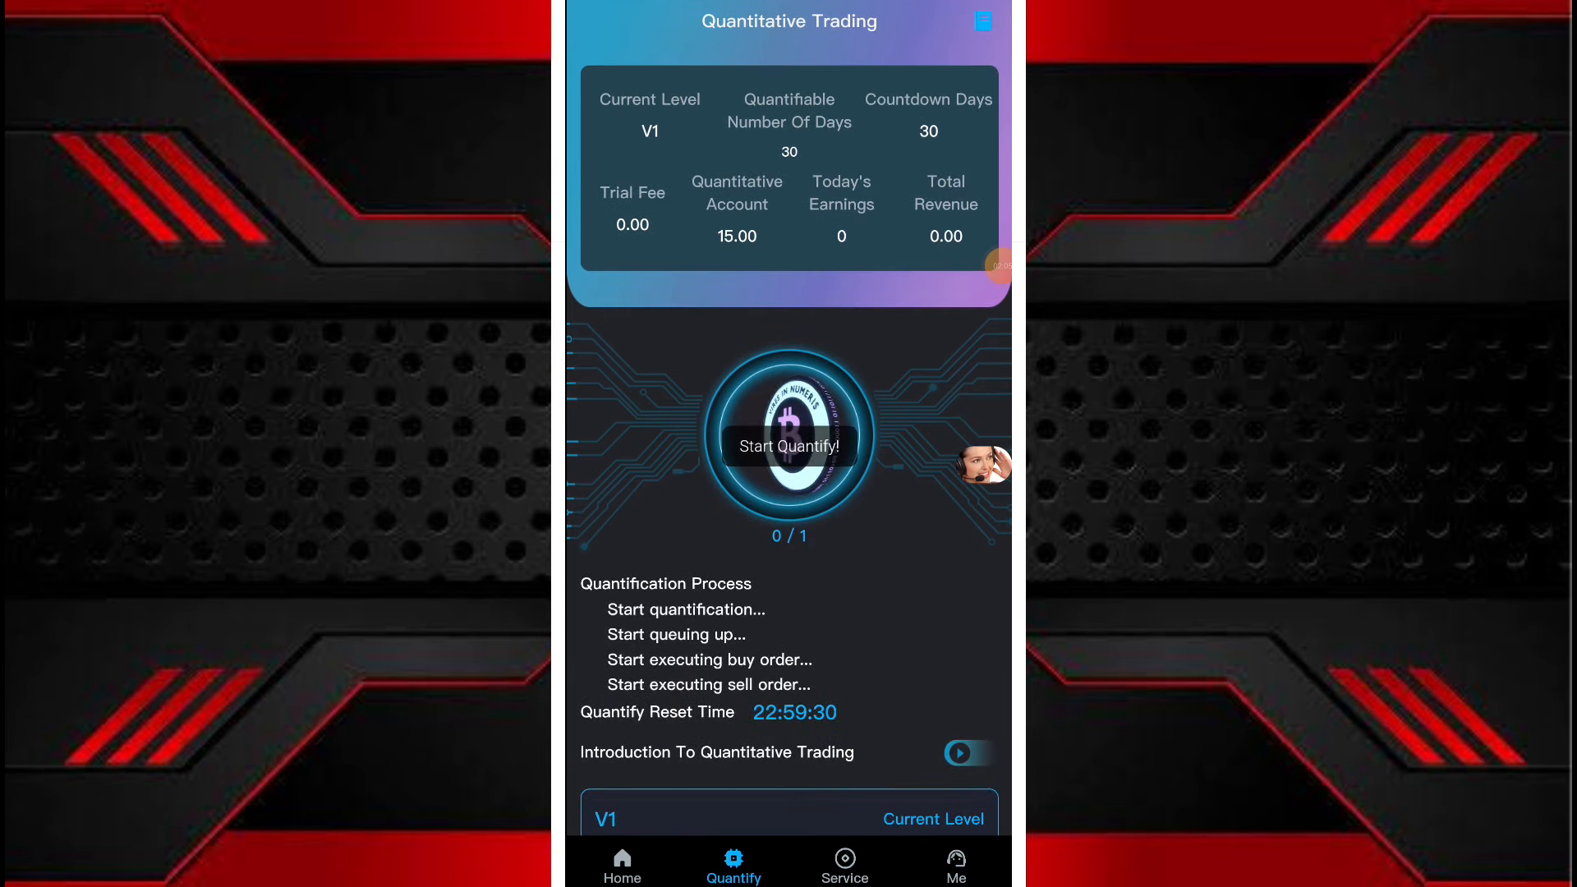
pyautogui.click(788, 445)
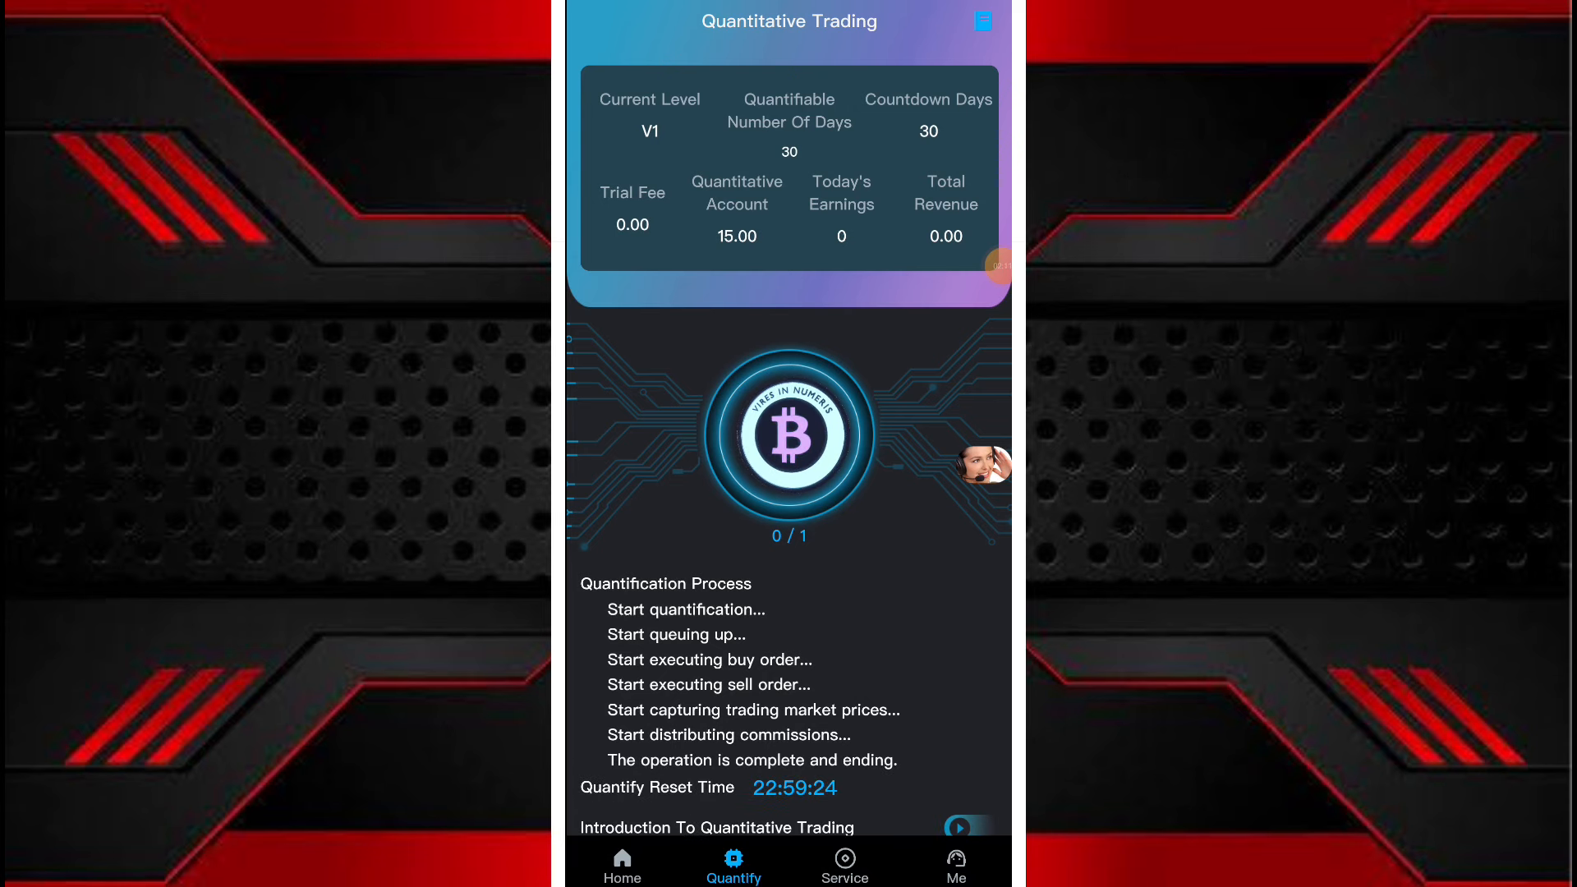
pyautogui.click(789, 434)
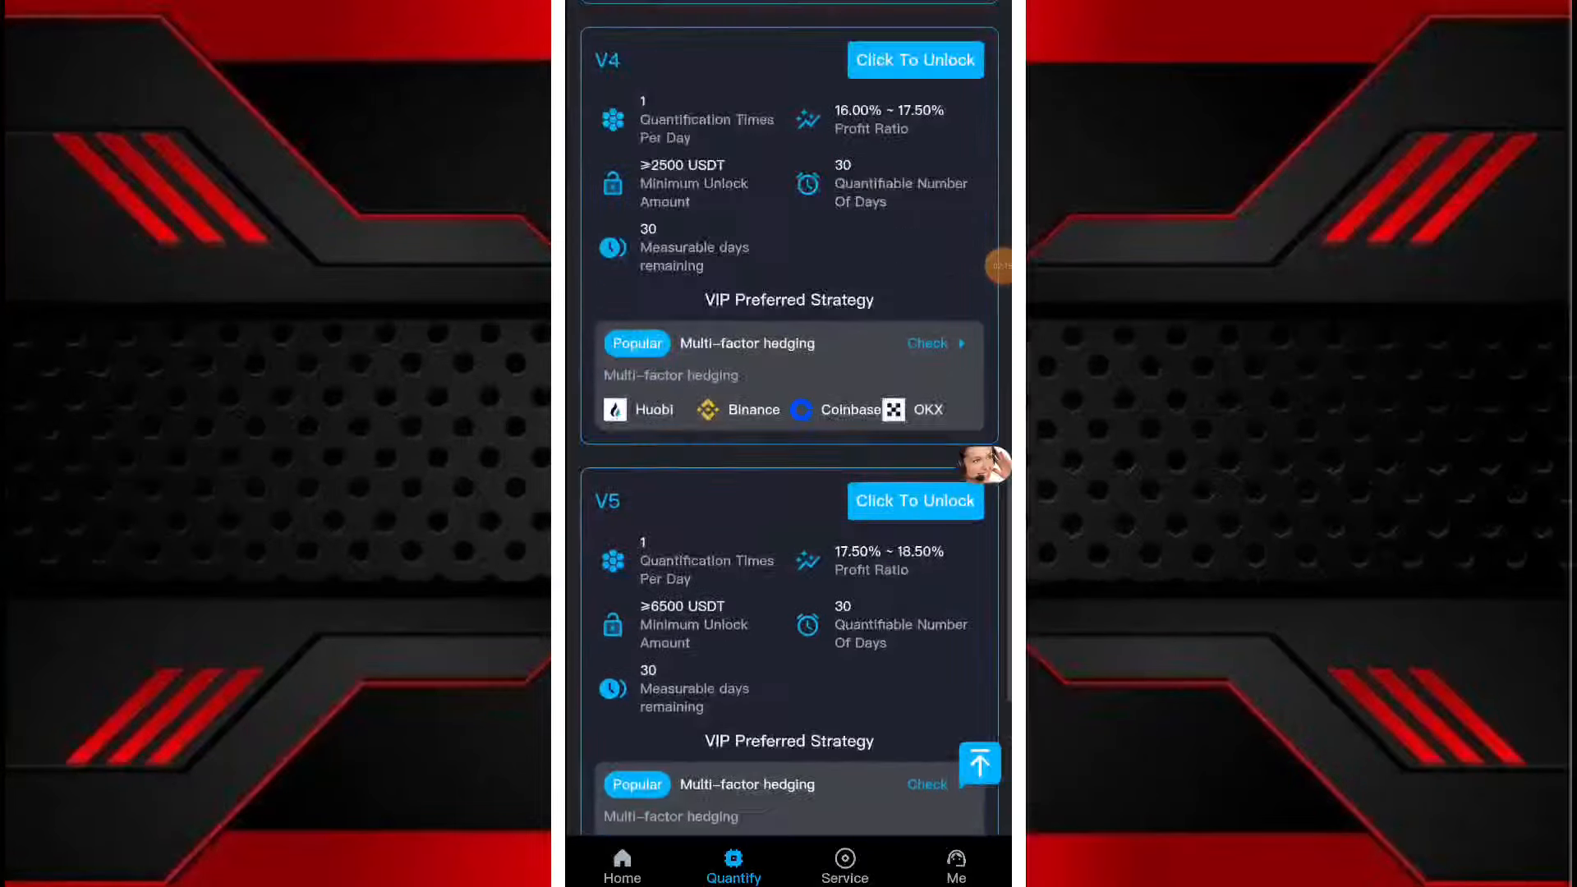
pyautogui.click(953, 864)
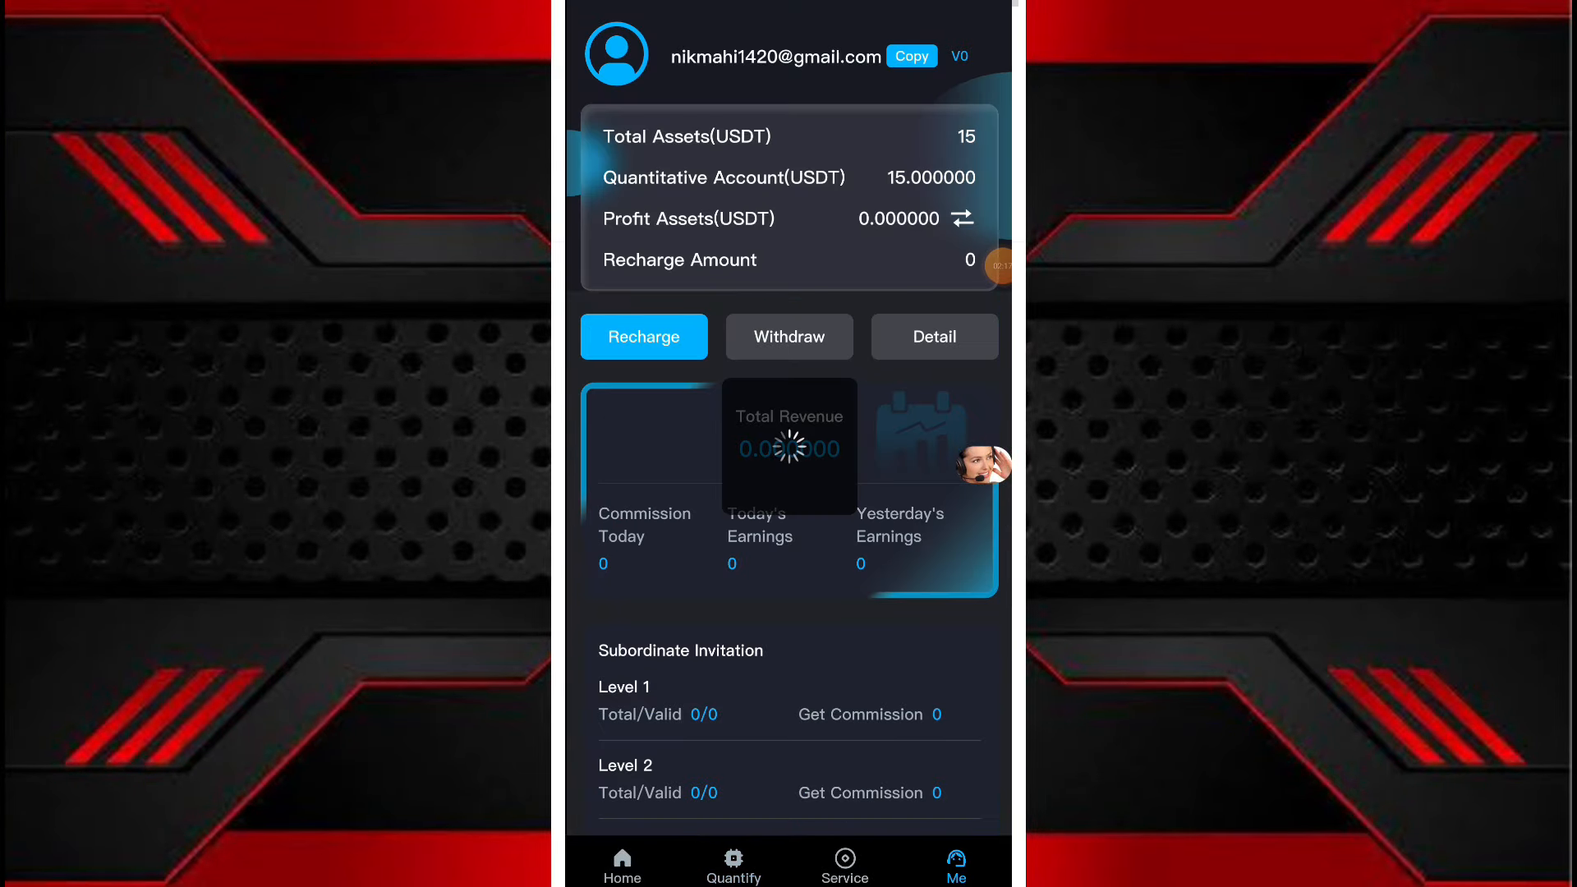
# Step: Open the WithDraw form for the 1.56 USDT withdrawal
pyautogui.click(788, 336)
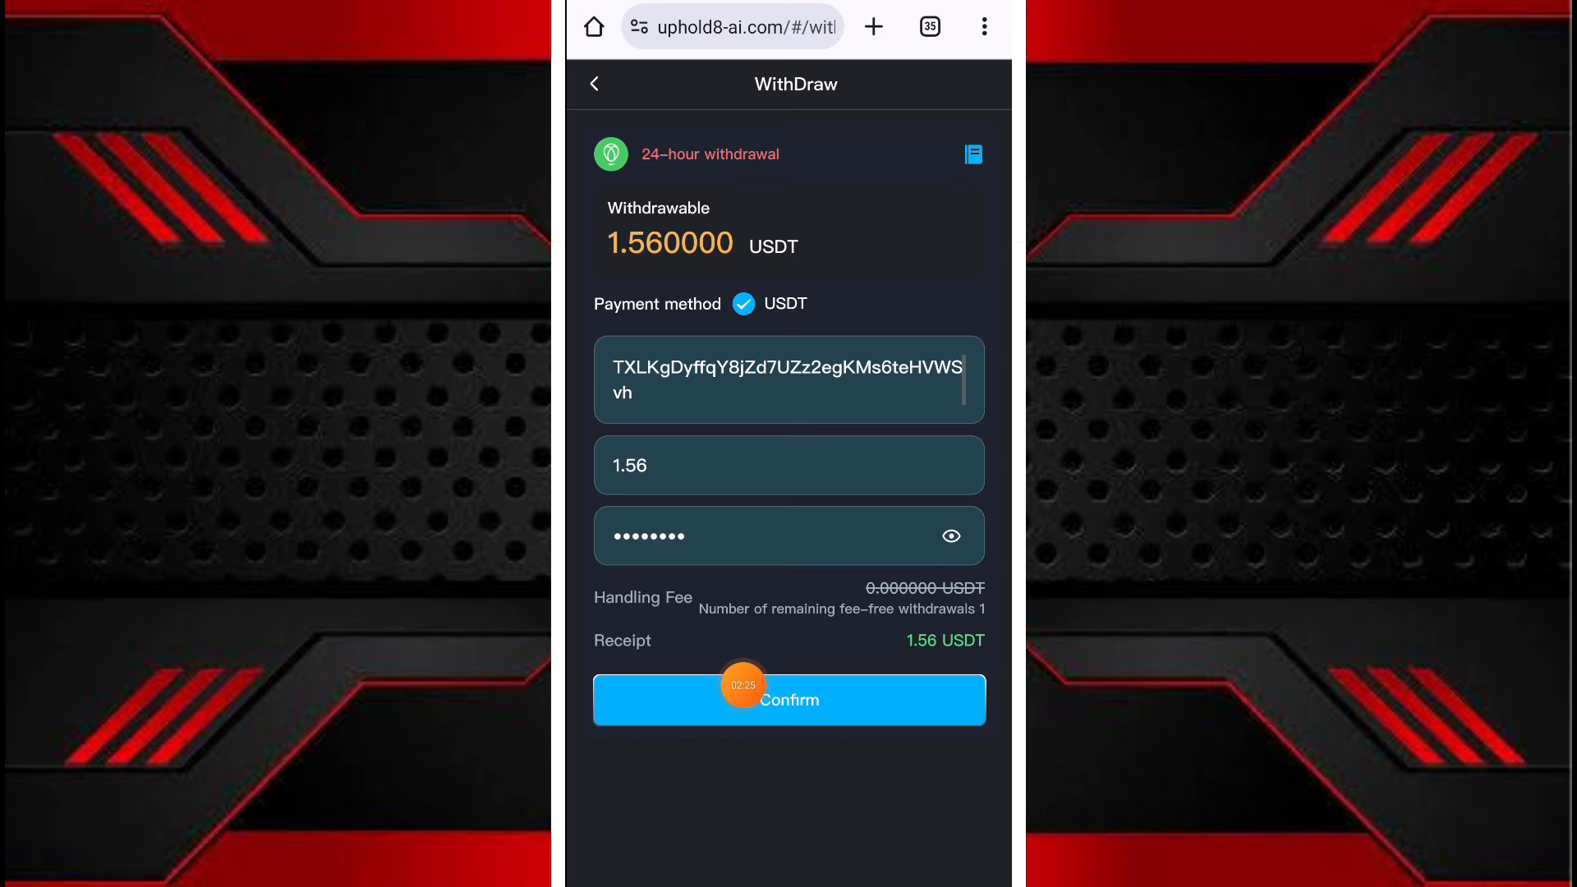
# Step: Confirm the 1.56 USDT withdrawal, wait for processing, and go back to Me
pyautogui.click(789, 699)
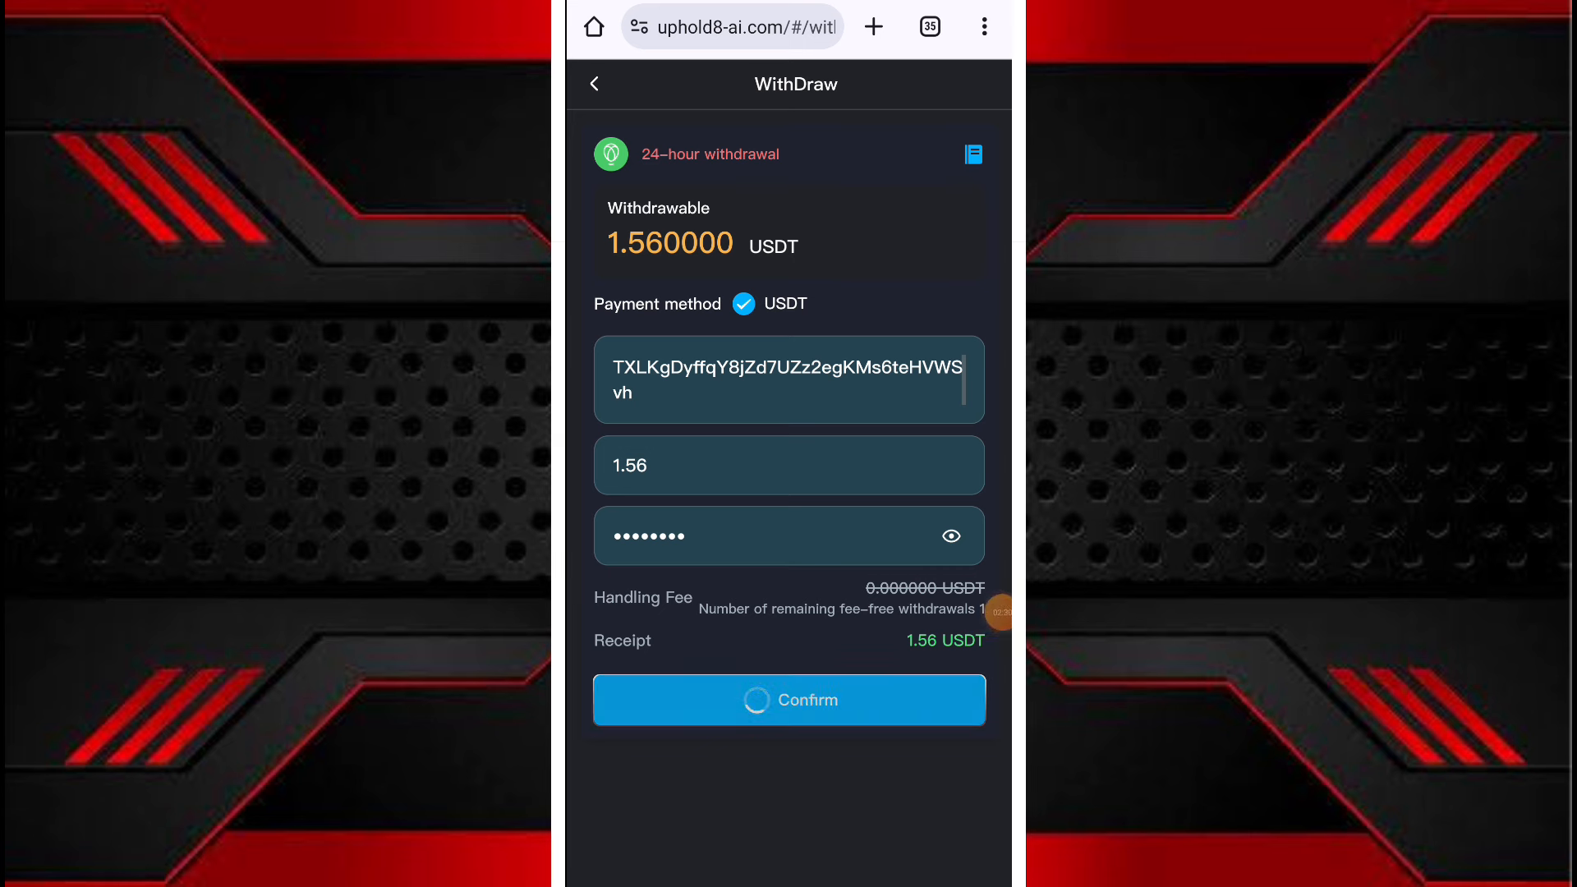
pyautogui.click(789, 699)
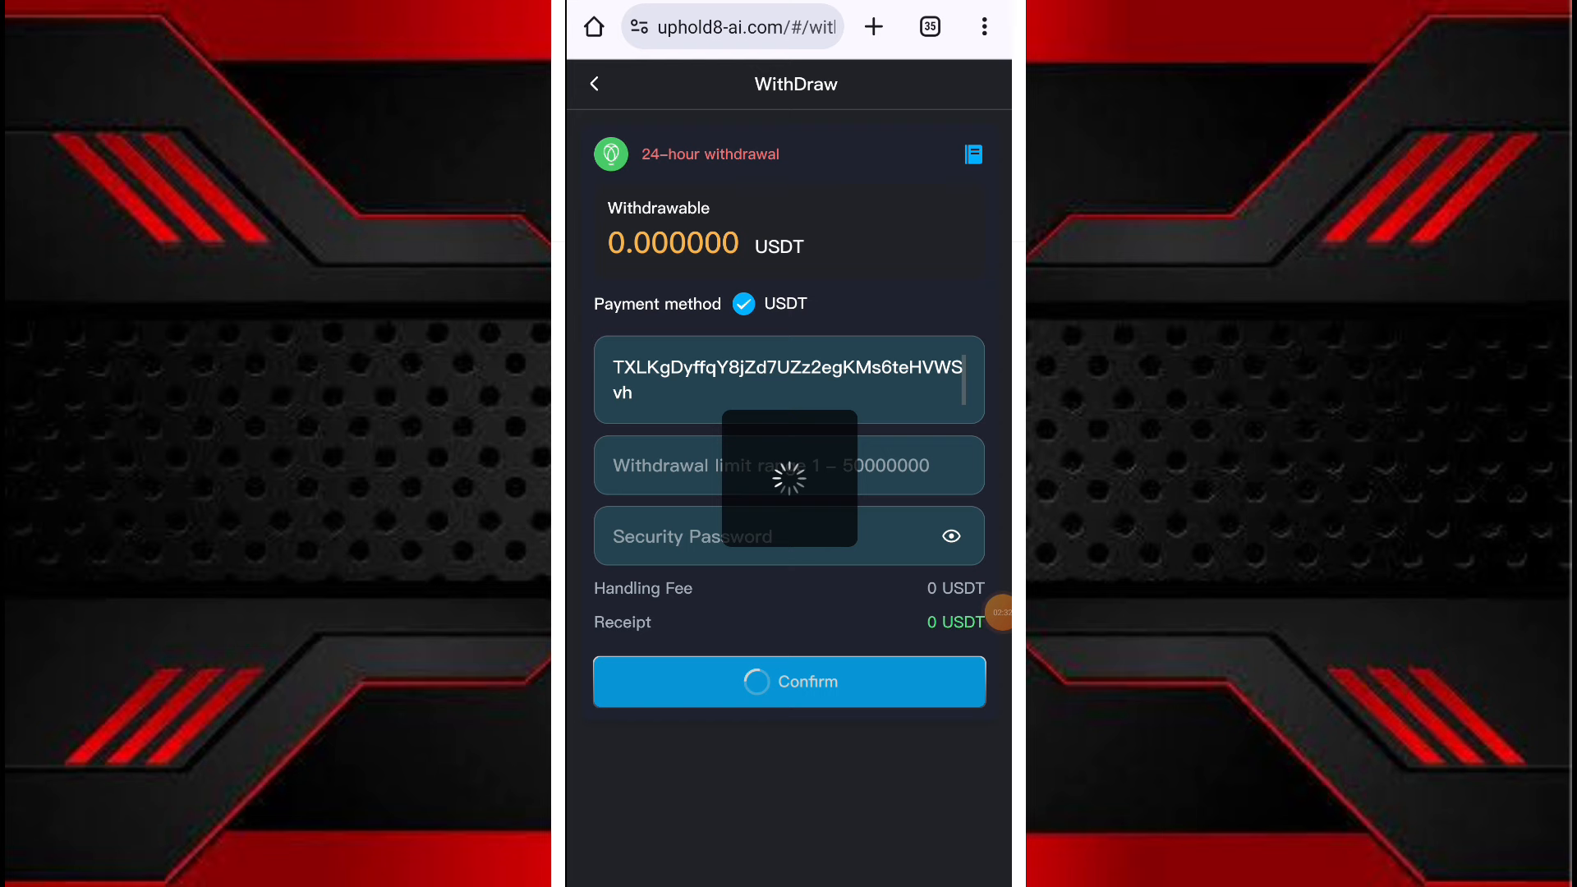
pyautogui.click(789, 681)
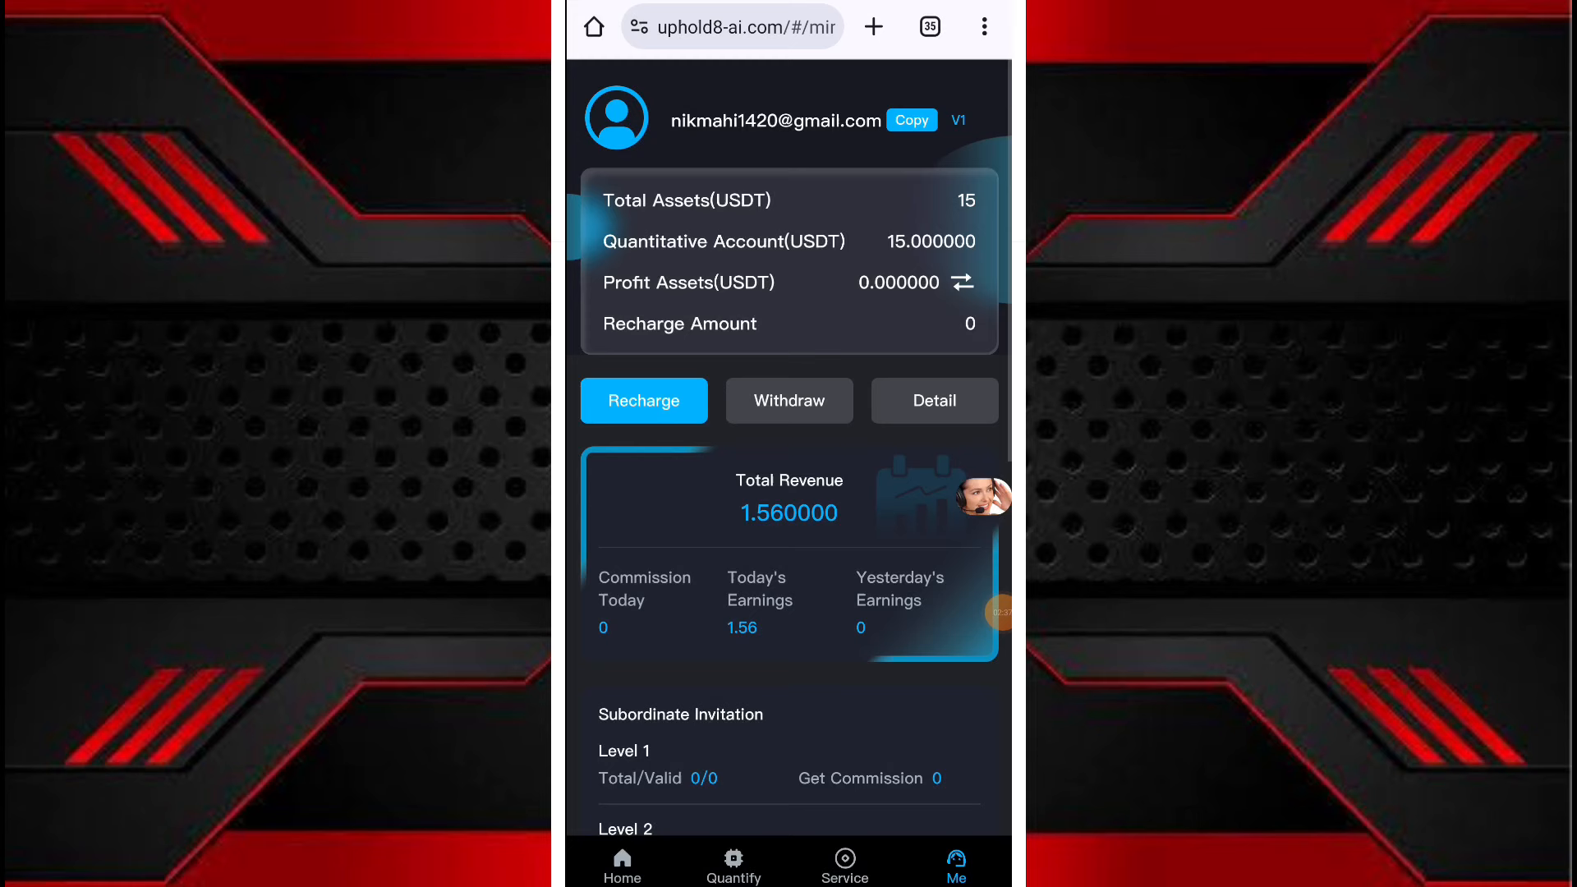
# Step: Return to Home and open Invite Friends with its invite link, code and QR
pyautogui.scroll(-3)
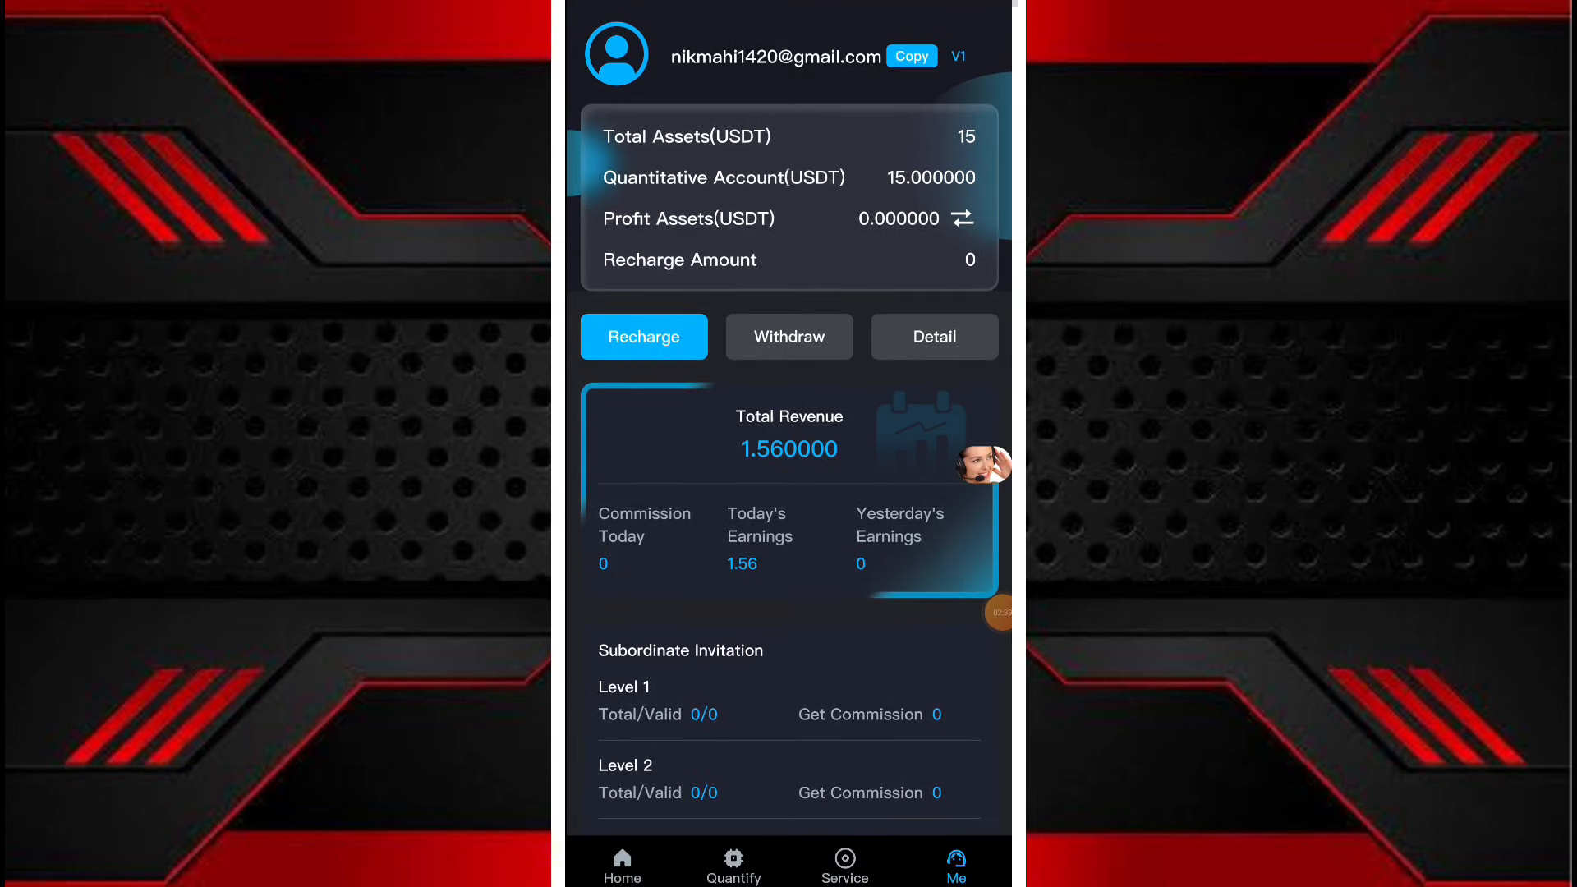
pyautogui.click(622, 863)
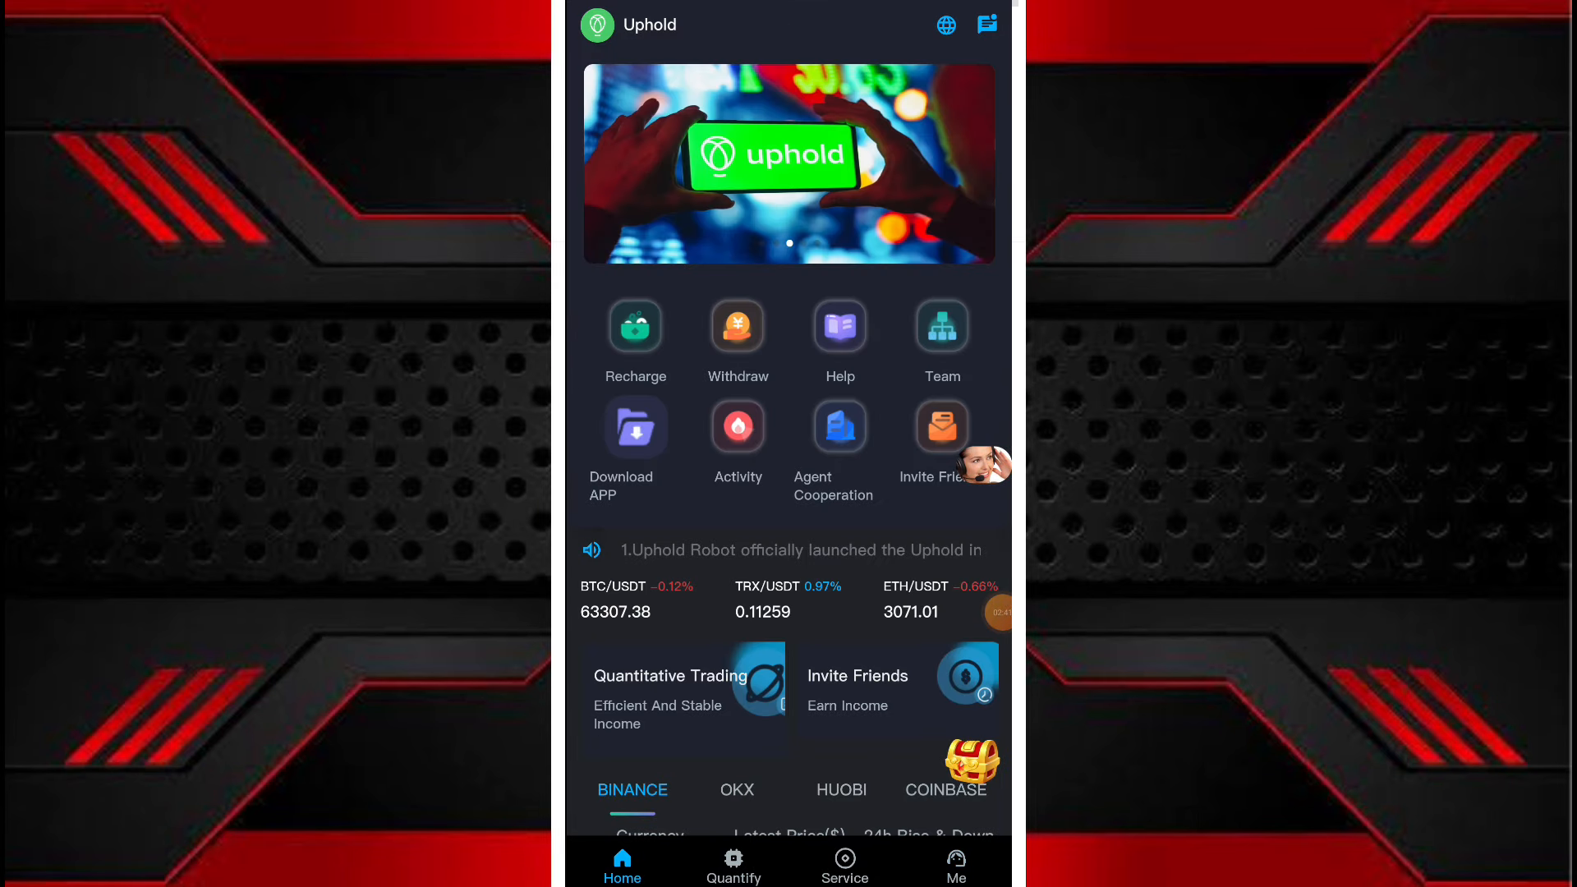
pyautogui.click(941, 425)
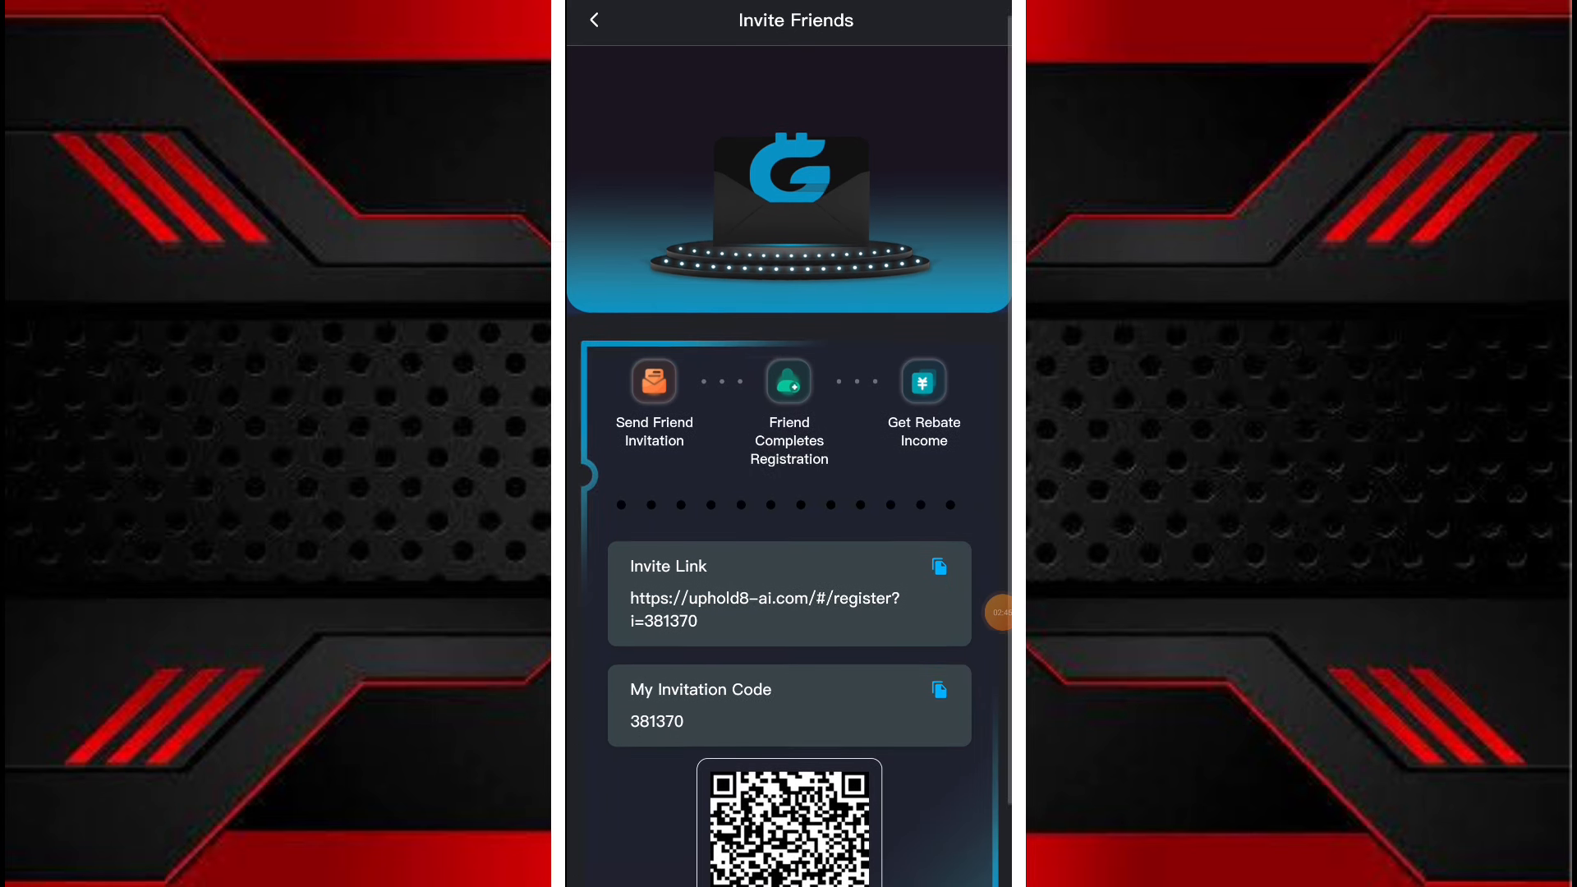
# Step: Scroll the Invite Friends page, go back Home, and open the Team statistics page
pyautogui.scroll(-3)
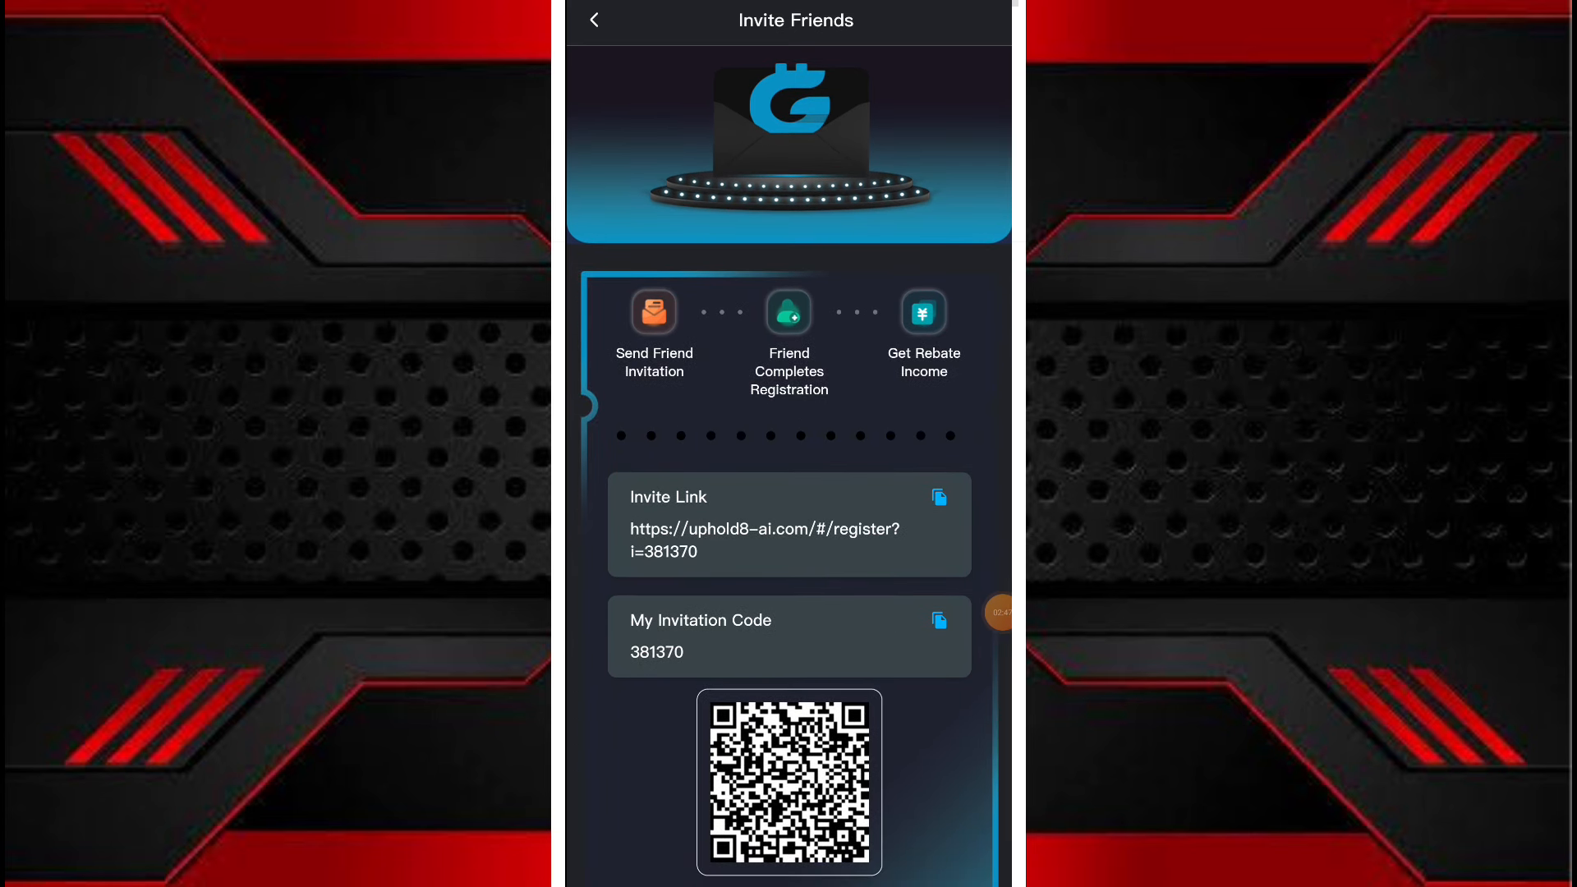
pyautogui.click(938, 497)
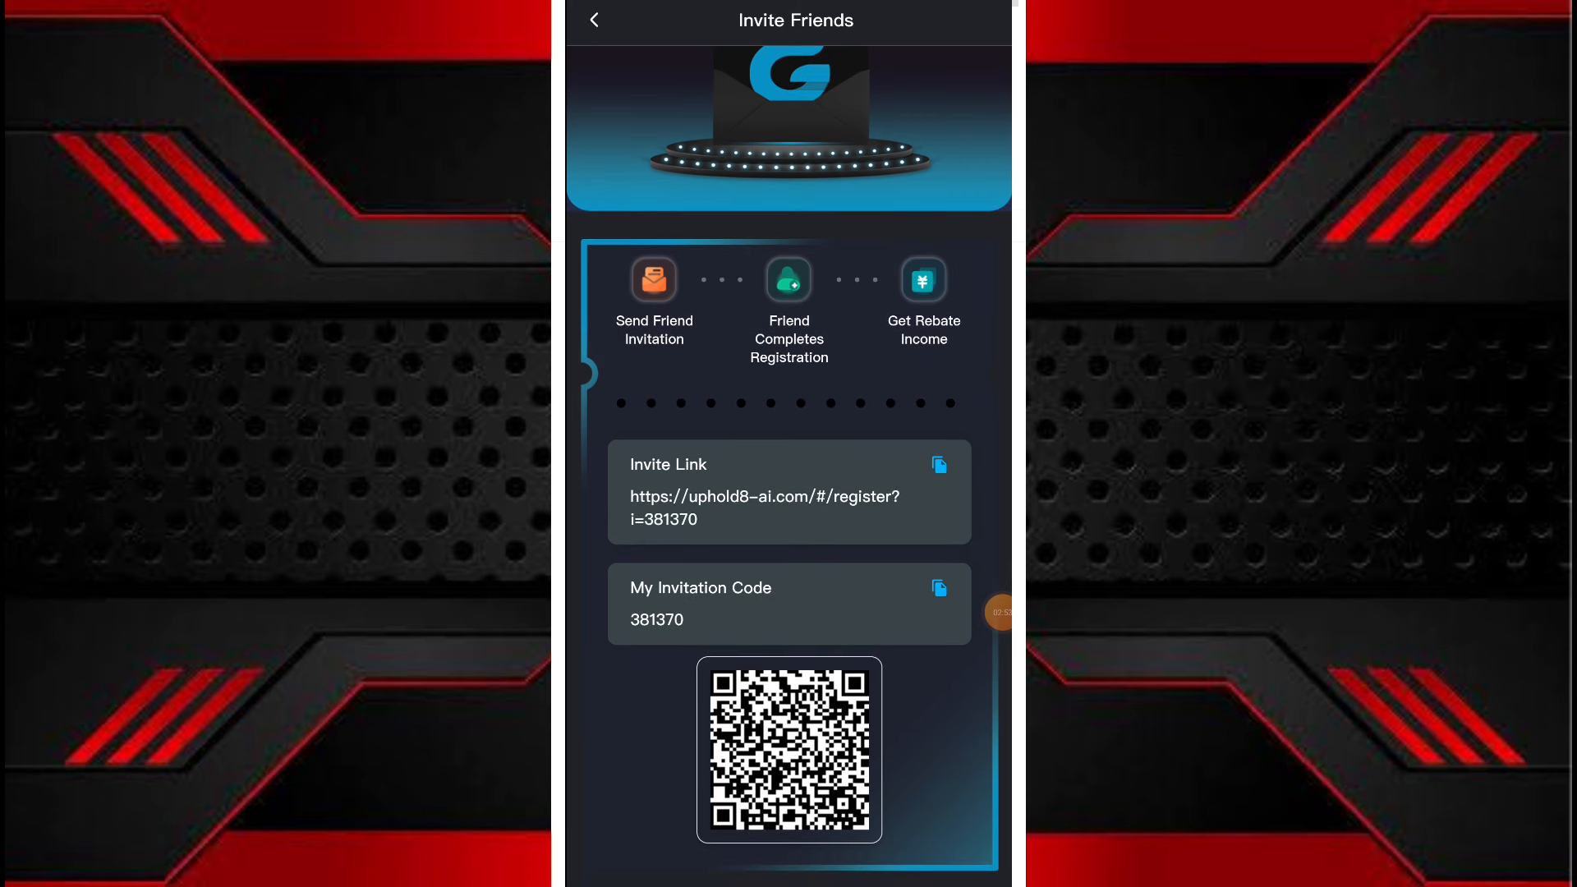
pyautogui.click(594, 20)
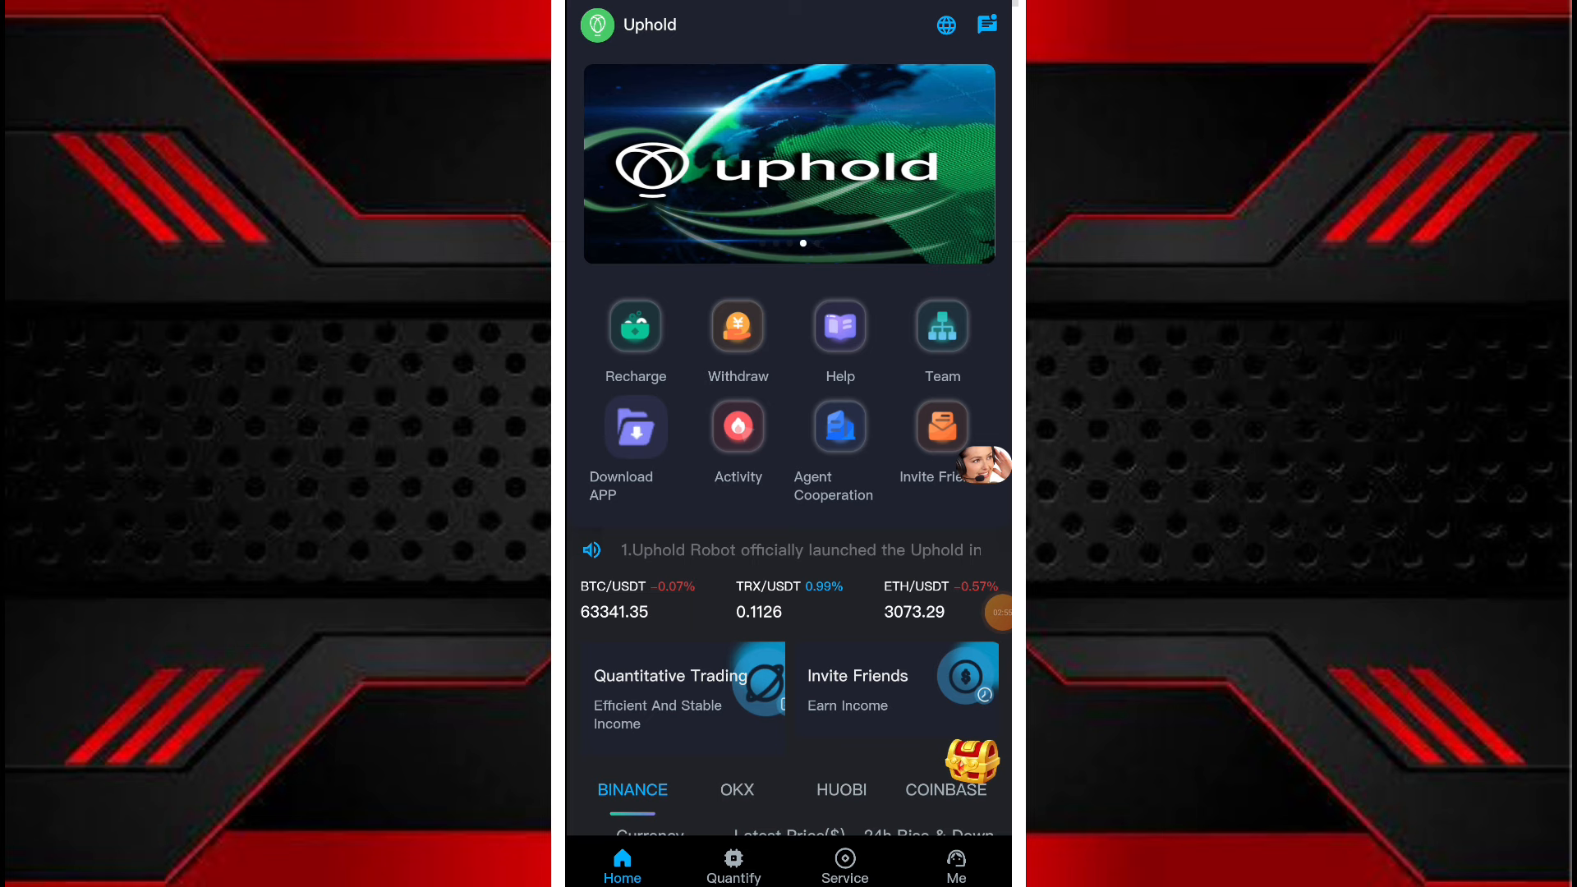
pyautogui.click(941, 327)
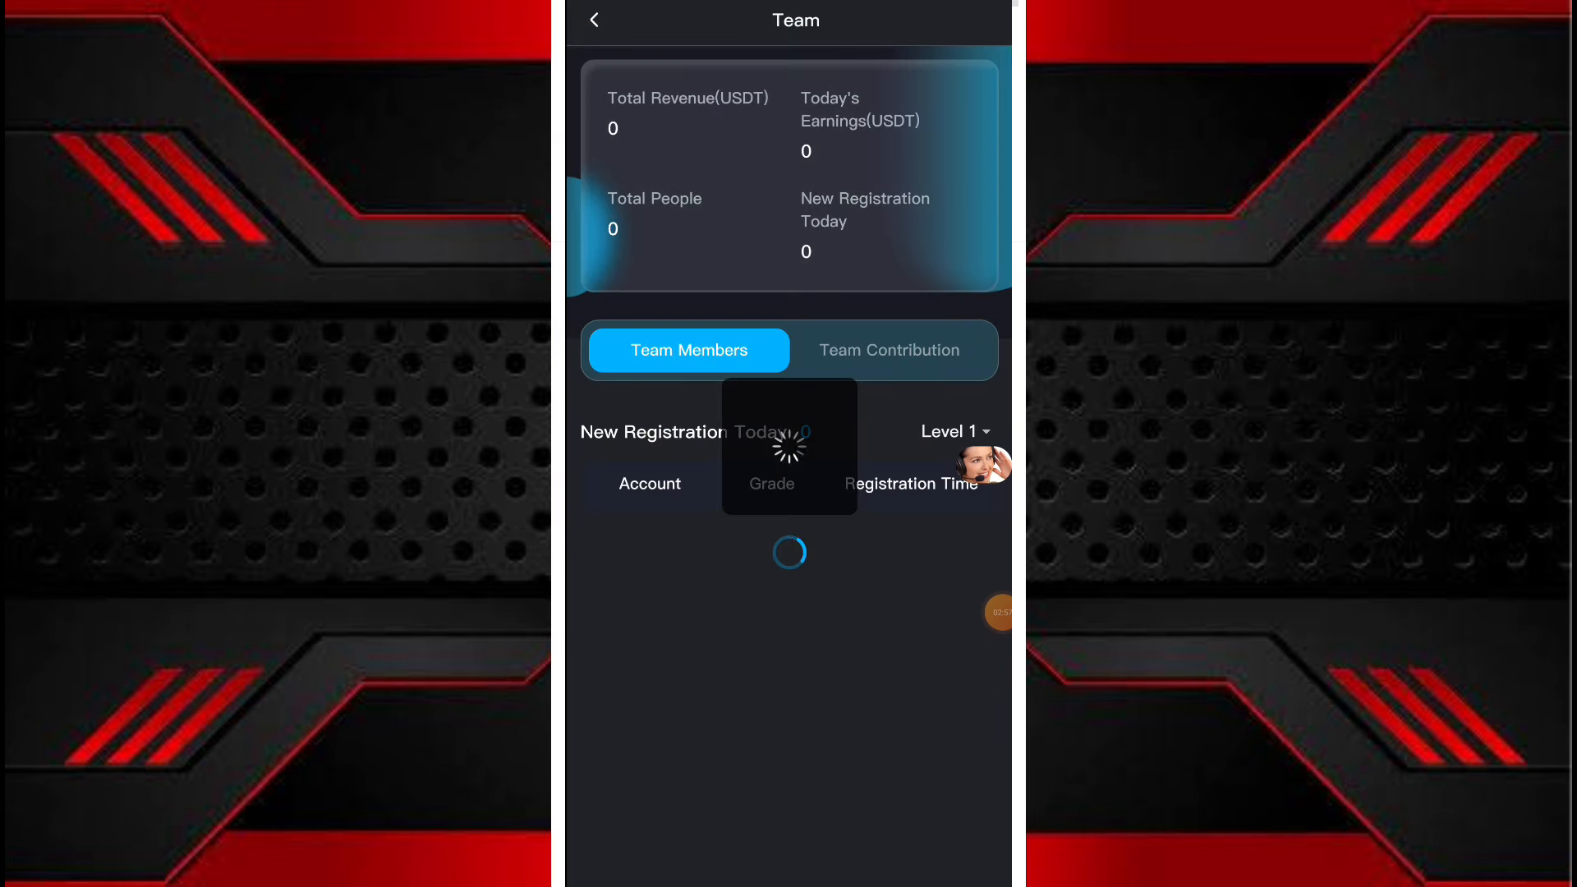